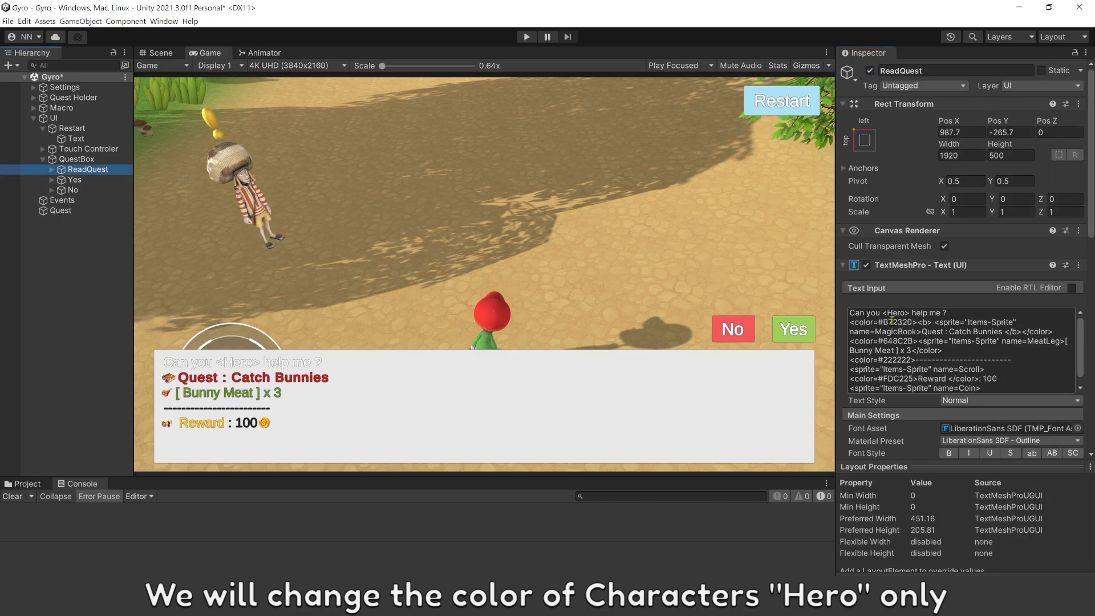
# - Wrap the line 'Can you <Hero> help me ?' in <color=black>…</color> tags
pyautogui.doubleClick(897, 313)
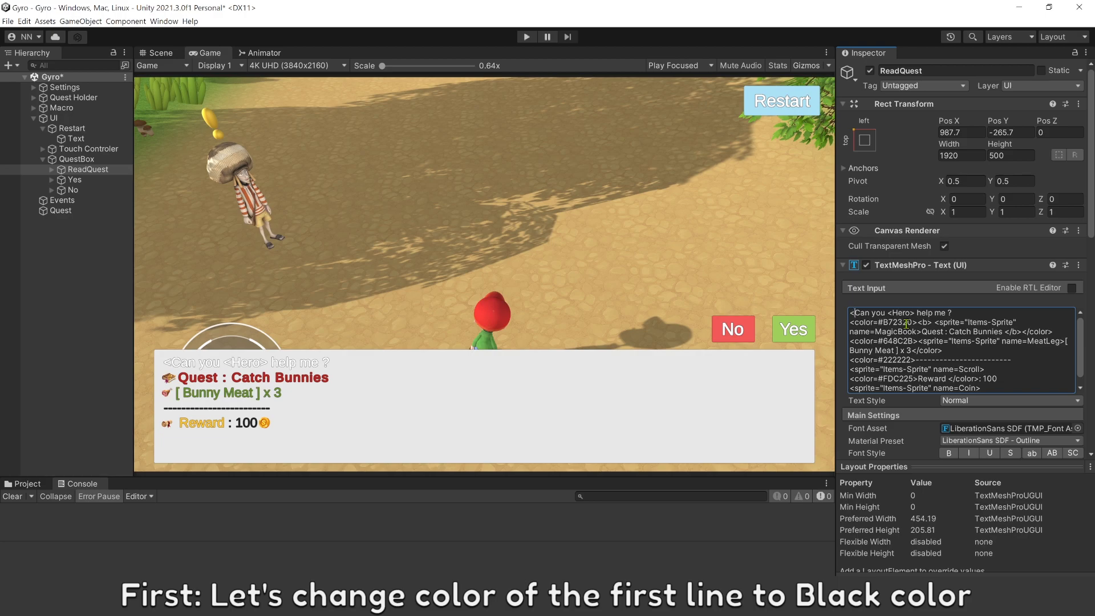
pyautogui.write('<color>')
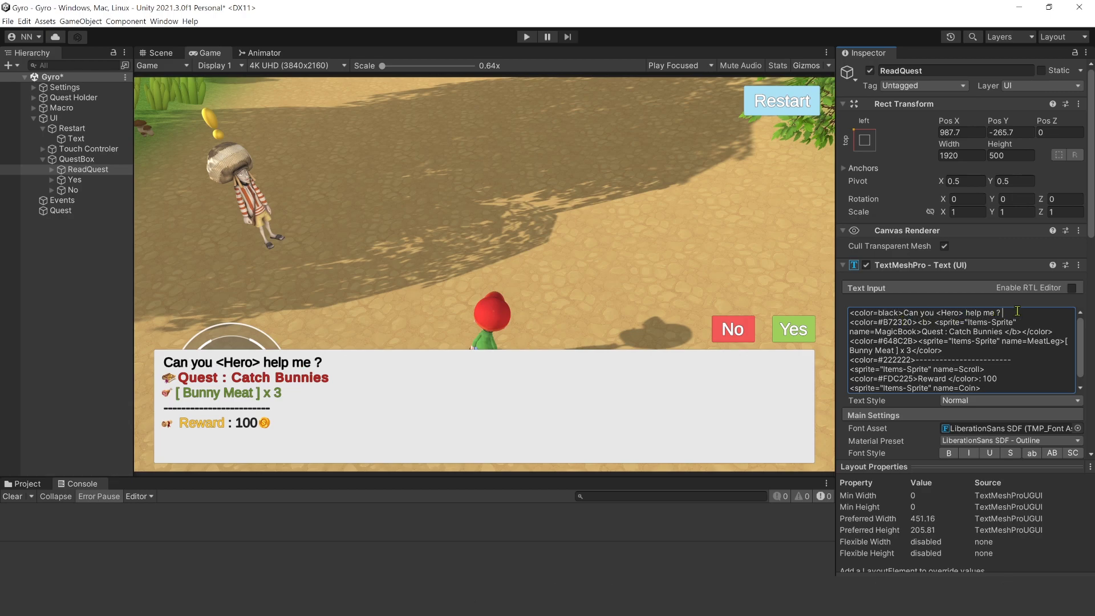
pyautogui.write('<')
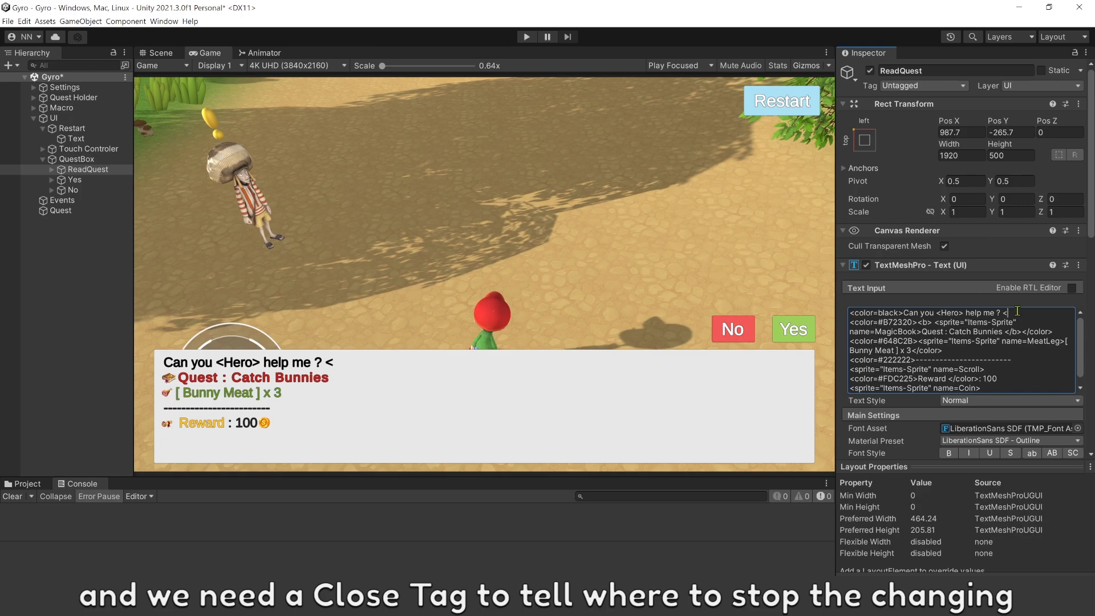
pyautogui.write('</color>')
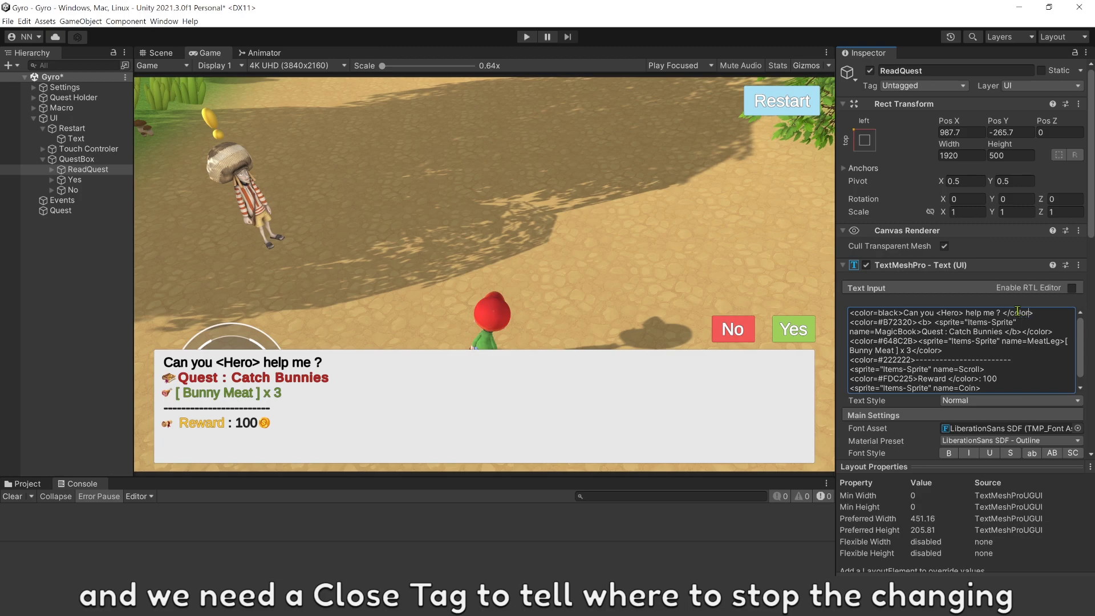
pyautogui.doubleClick(1020, 312)
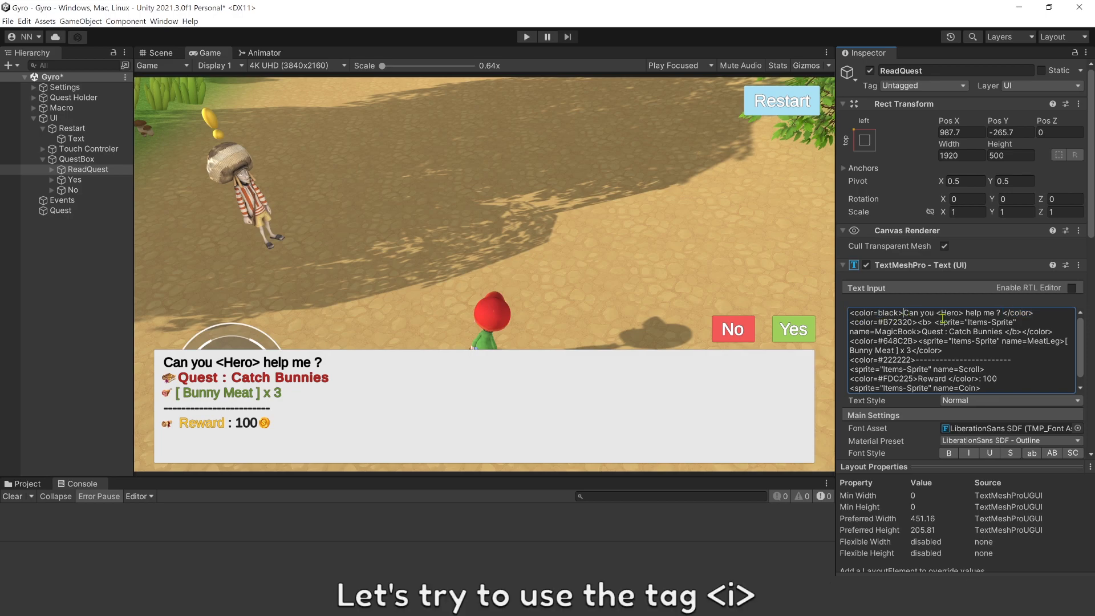
# - Add <i>…</i> italic tags around the first dialog line inside its color tag
pyautogui.write('<i')
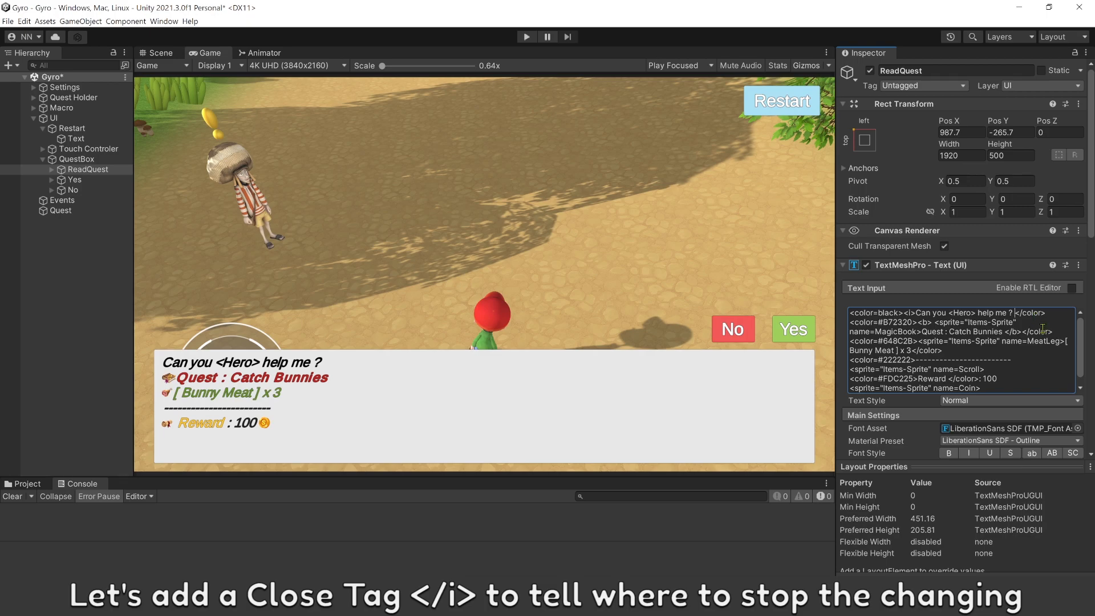
pyautogui.write('</i></')
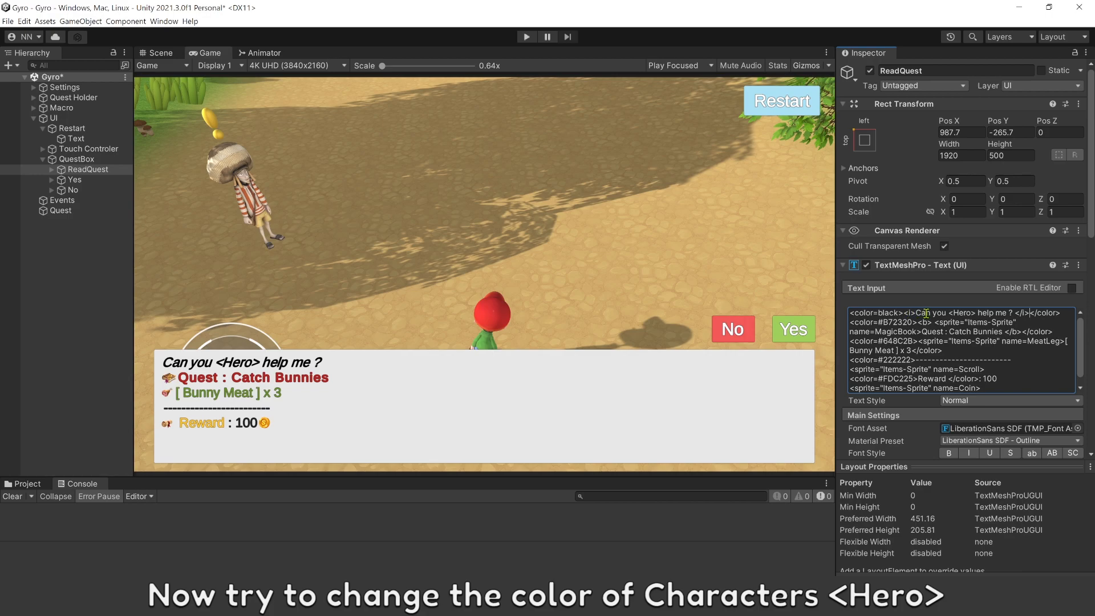
# - Wrap <Hero> in <color=blue>…</color>, then replace blue with a # for a hex code
pyautogui.doubleClick(962, 312)
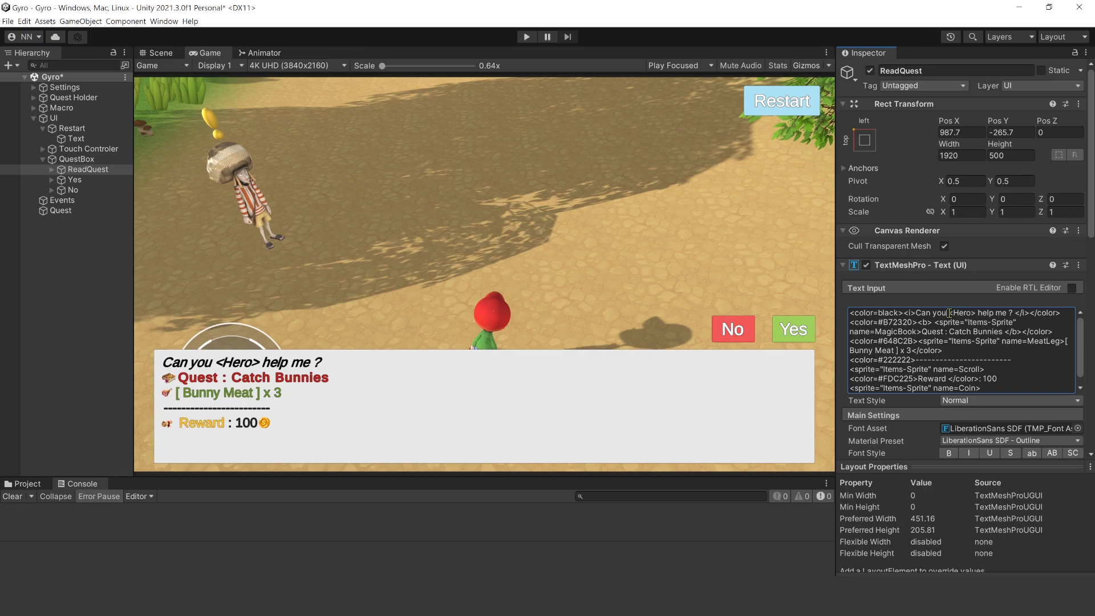
pyautogui.write('<color')
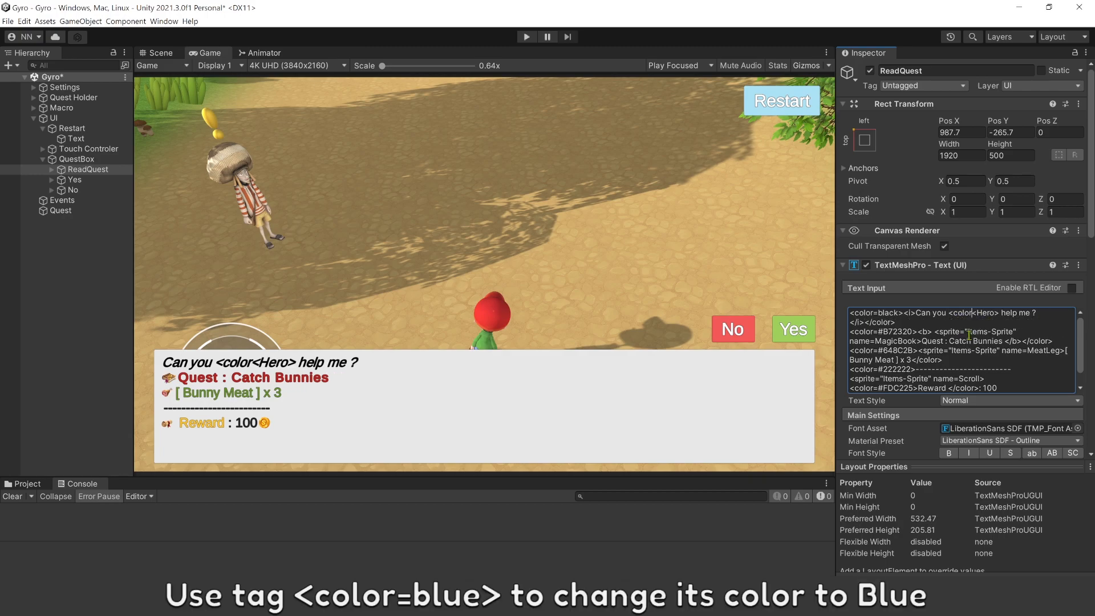
pyautogui.write('=blue>')
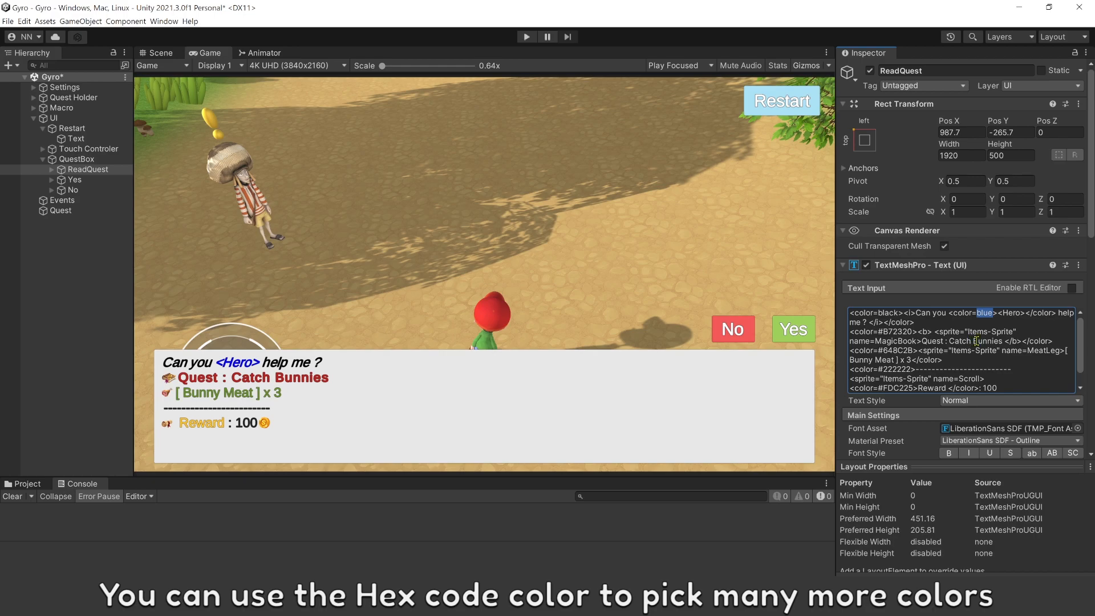
pyautogui.write('#222')
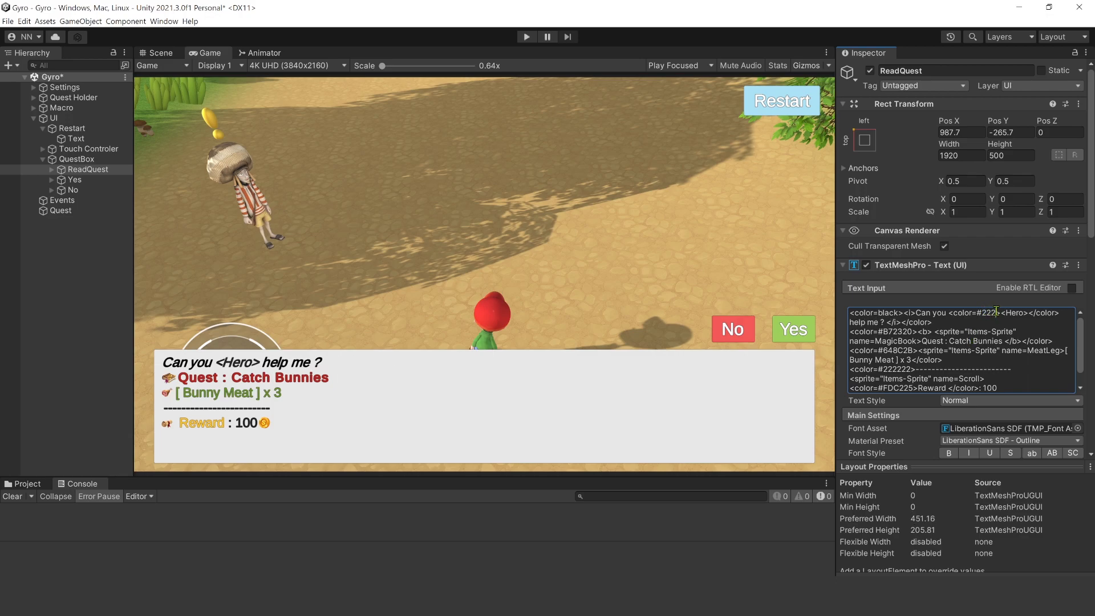
# - Pick a colour in the Vertex Color picker and enter hex D4FB62 in the <Hero> tag
pyautogui.scroll(-3)
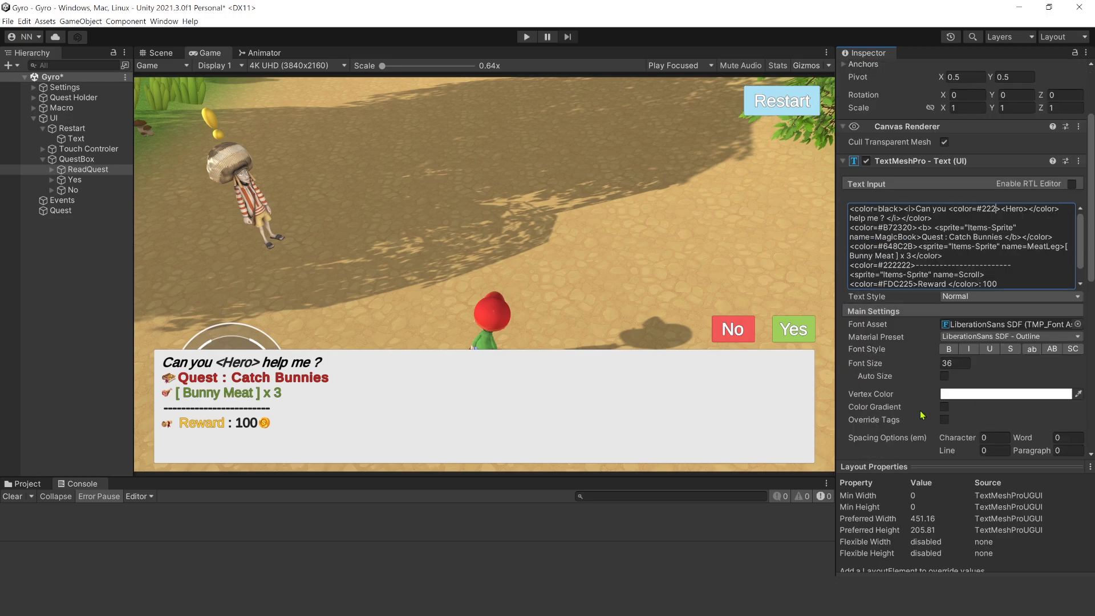
pyautogui.click(1006, 394)
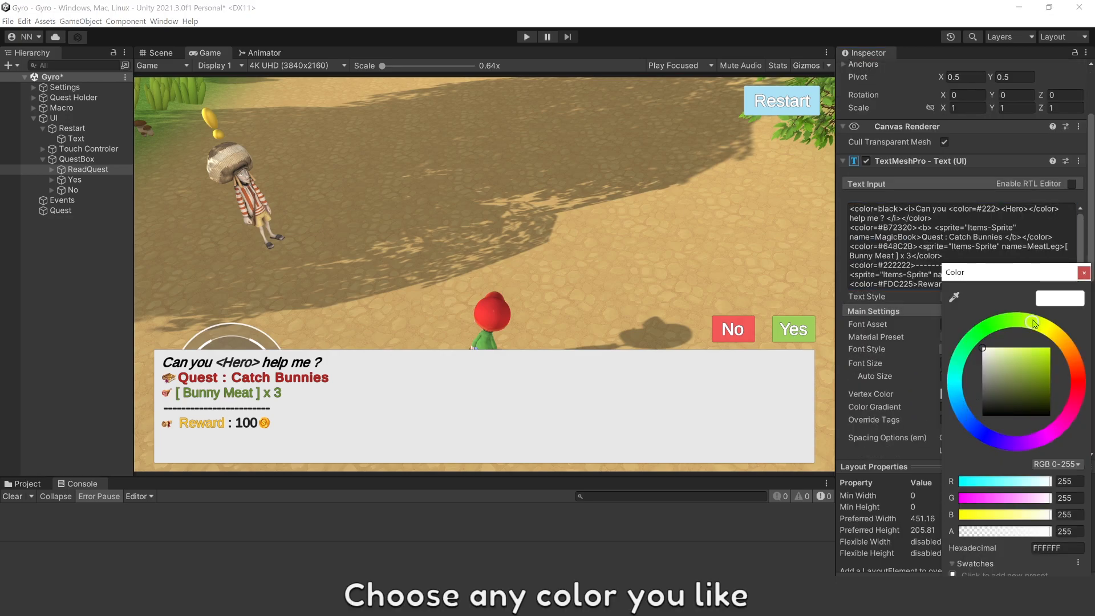
pyautogui.click(1031, 322)
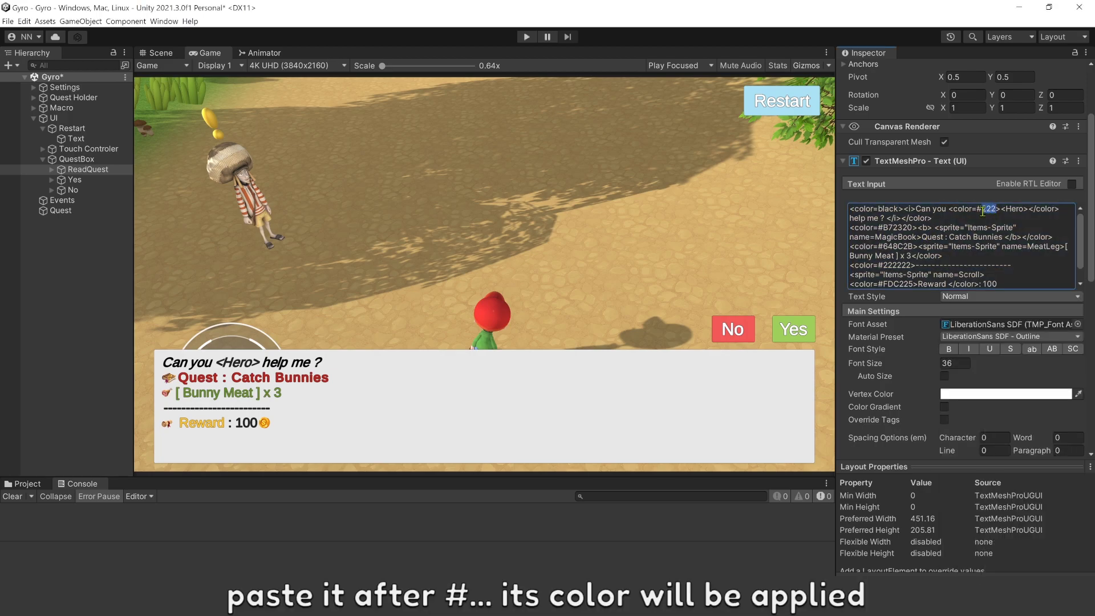
pyautogui.write('D4FB62')
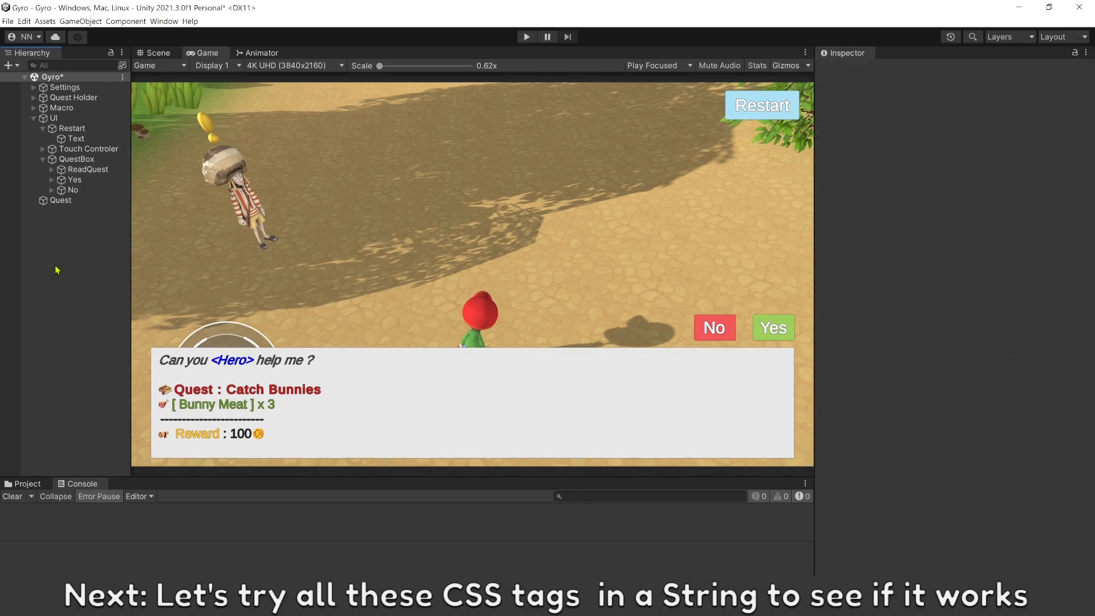
# - Create an empty scene object named Events via the Hierarchy context menu
pyautogui.rightClick(57, 269)
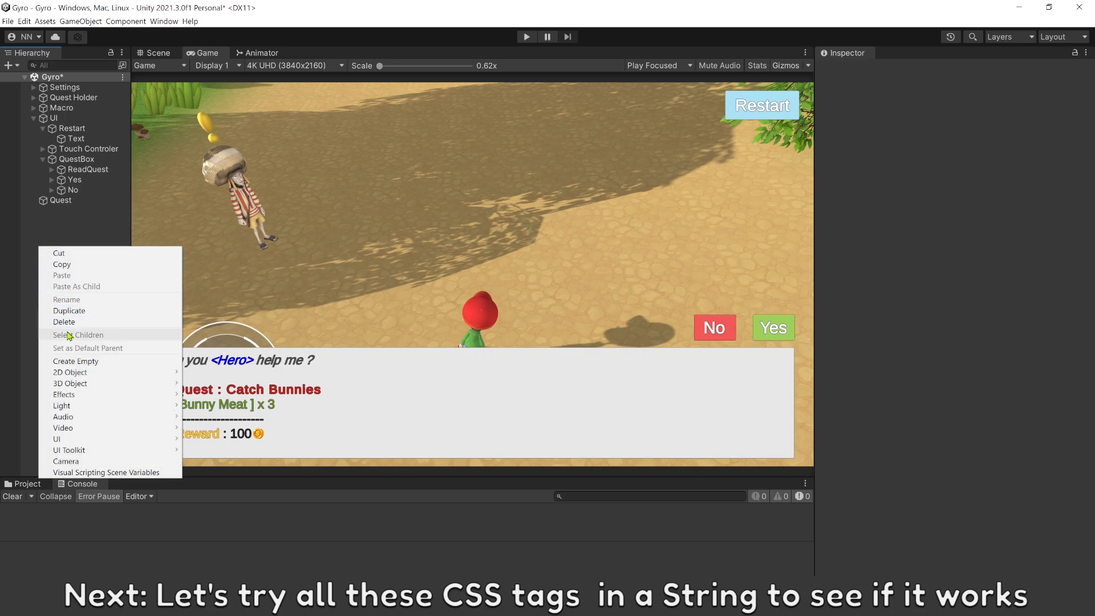
pyautogui.click(76, 361)
pyautogui.write('Events')
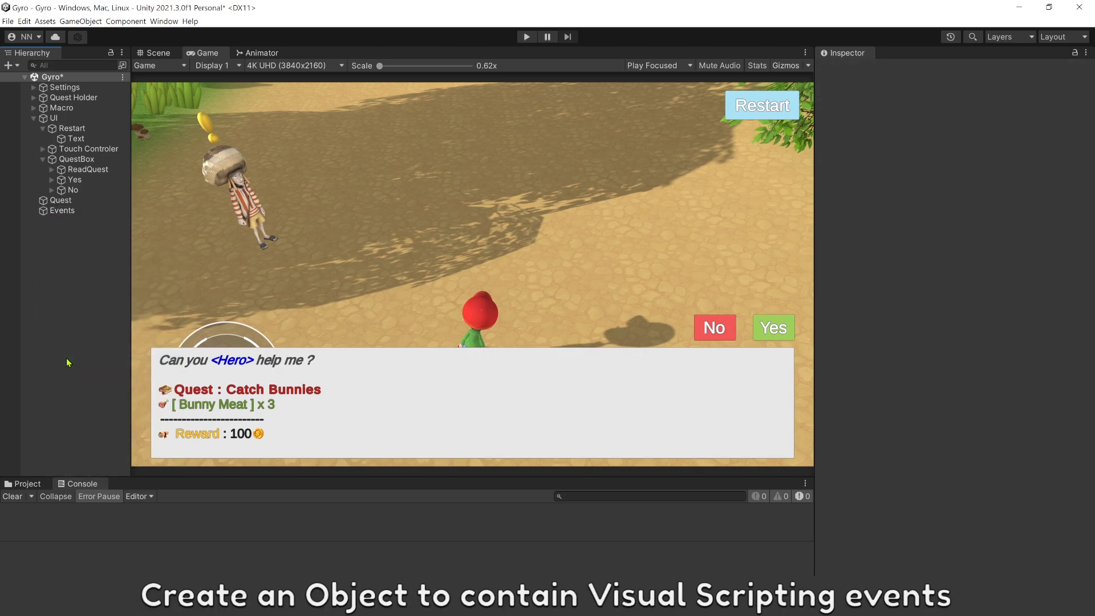
pyautogui.click(953, 169)
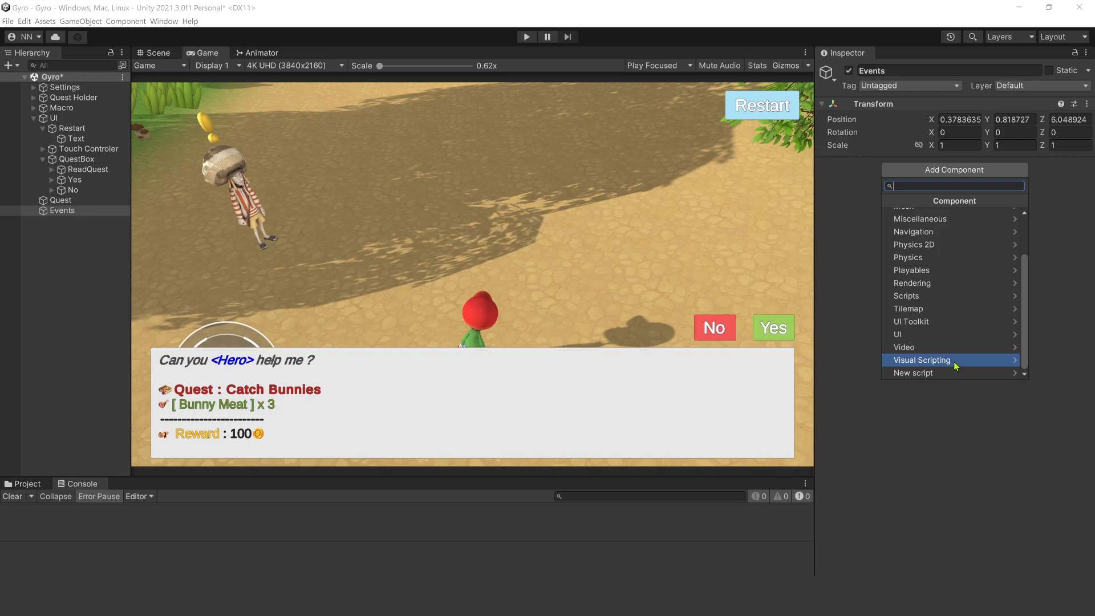
# - Add a Script Machine to Events with a new graph asset saved as Event, and edit it
pyautogui.click(921, 359)
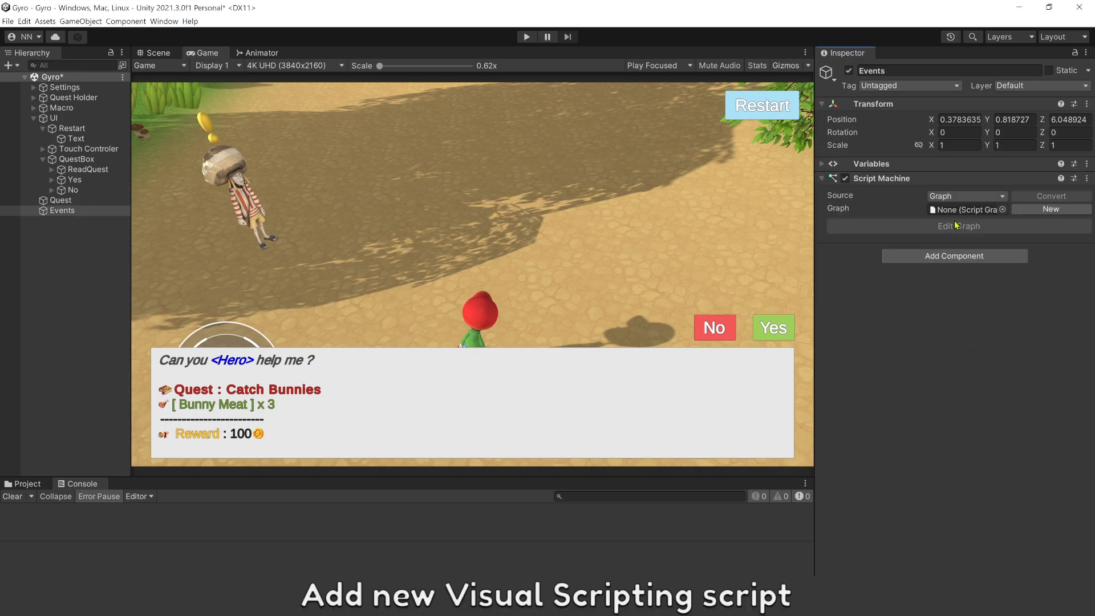
pyautogui.click(1050, 209)
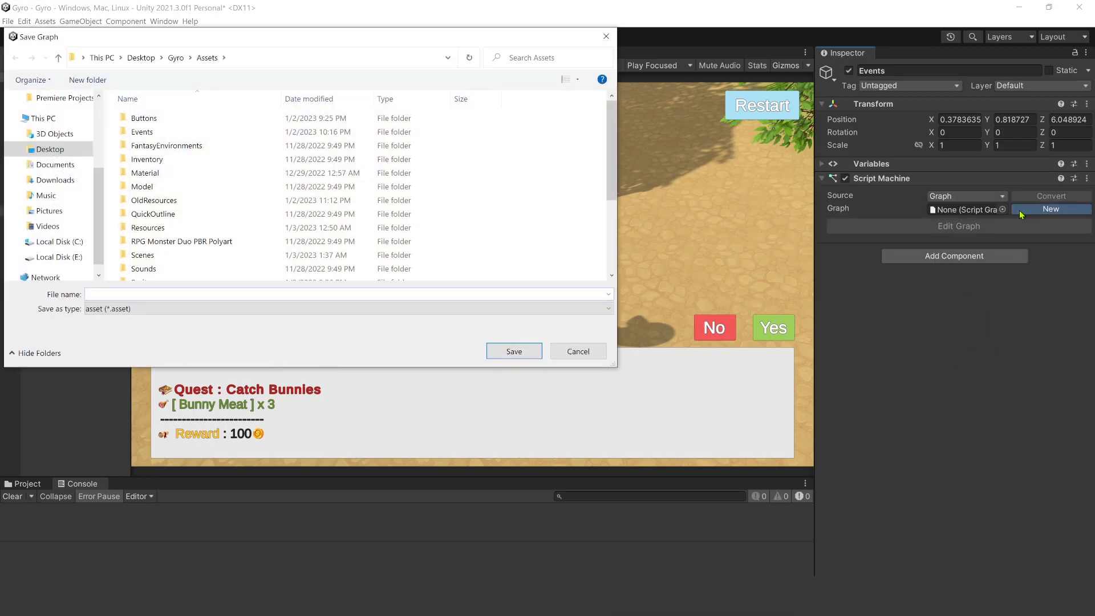
pyautogui.write('Event')
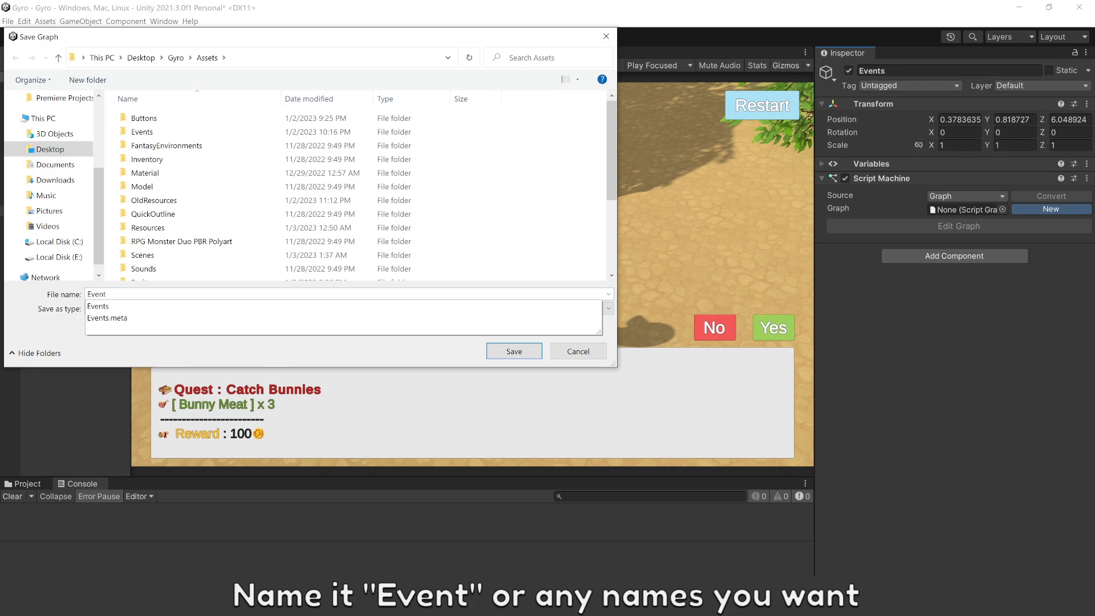
pyautogui.click(513, 351)
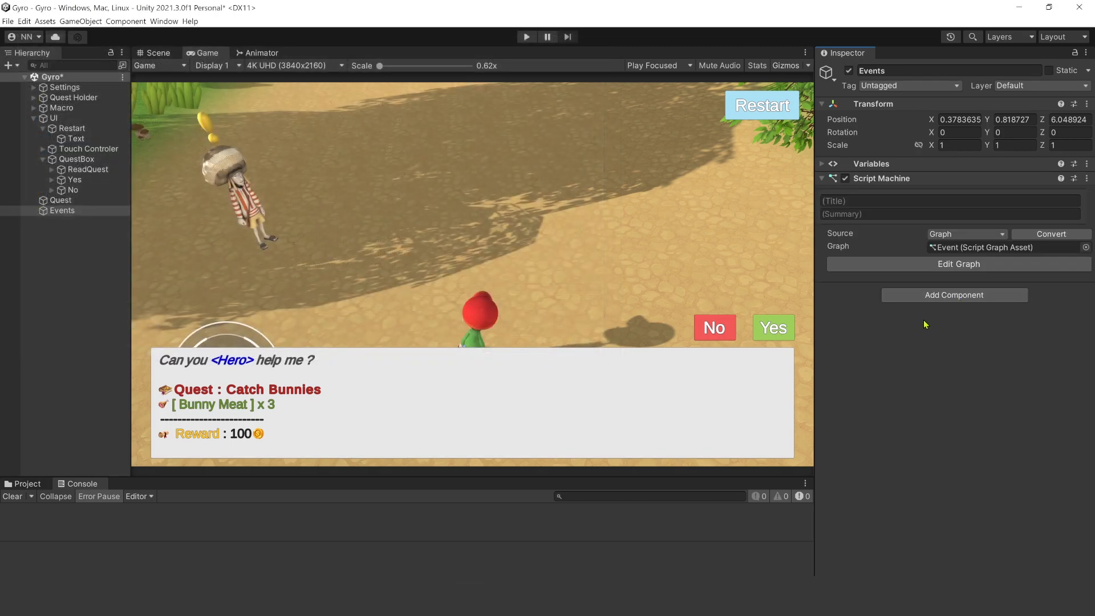
pyautogui.click(958, 263)
pyautogui.write('get key')
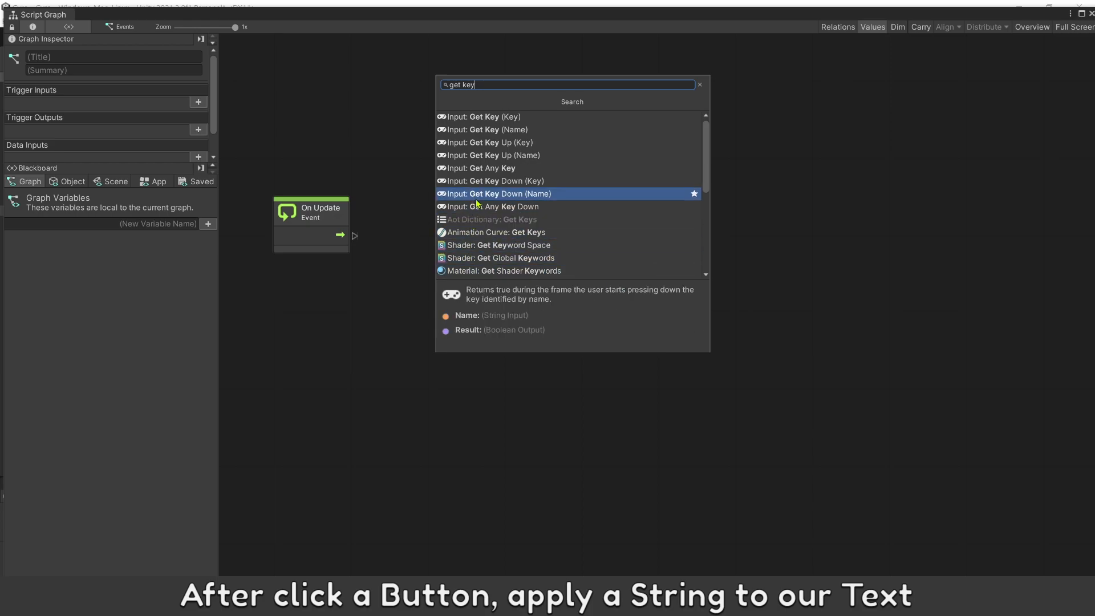
# - Add Get Key Down 'enter' feeding an If node, plus a GameObject Find for ReadQuest
pyautogui.click(510, 194)
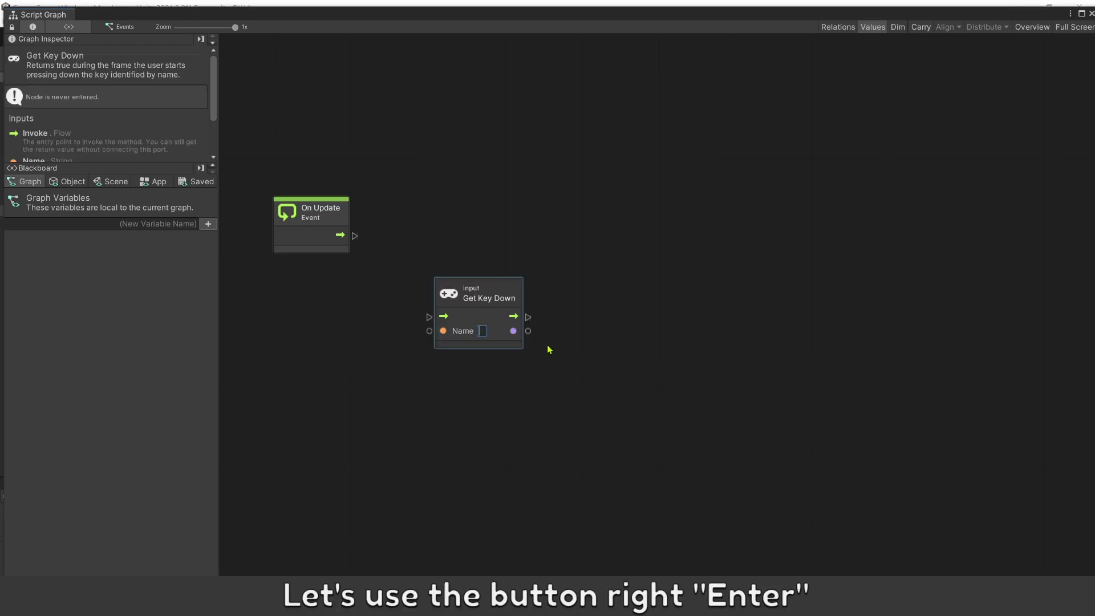
pyautogui.moveTo(513, 331); pyautogui.dragTo(534, 250)
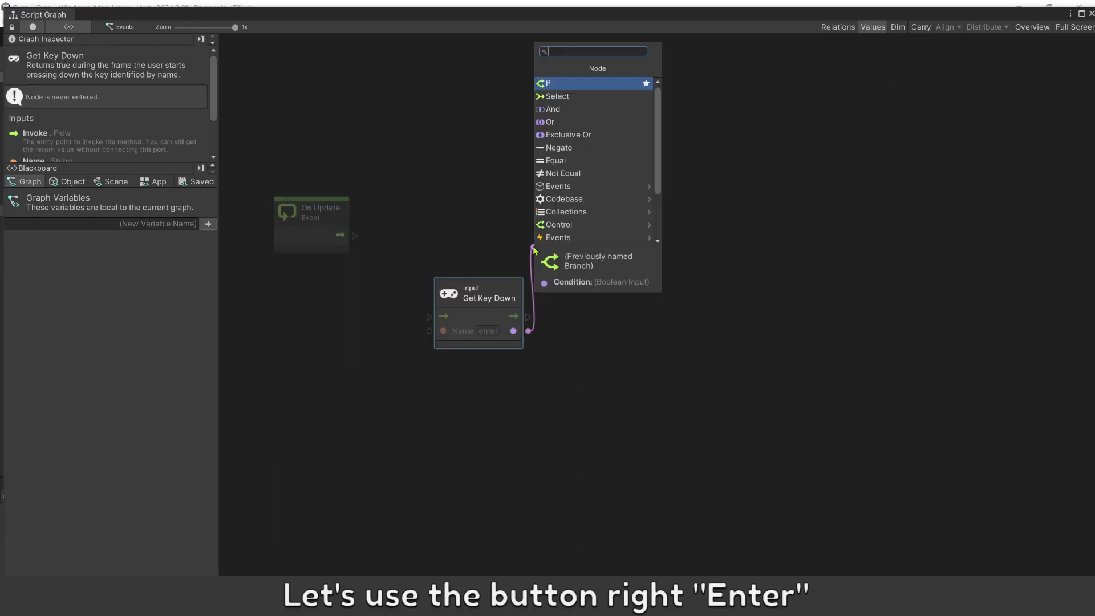
pyautogui.click(547, 84)
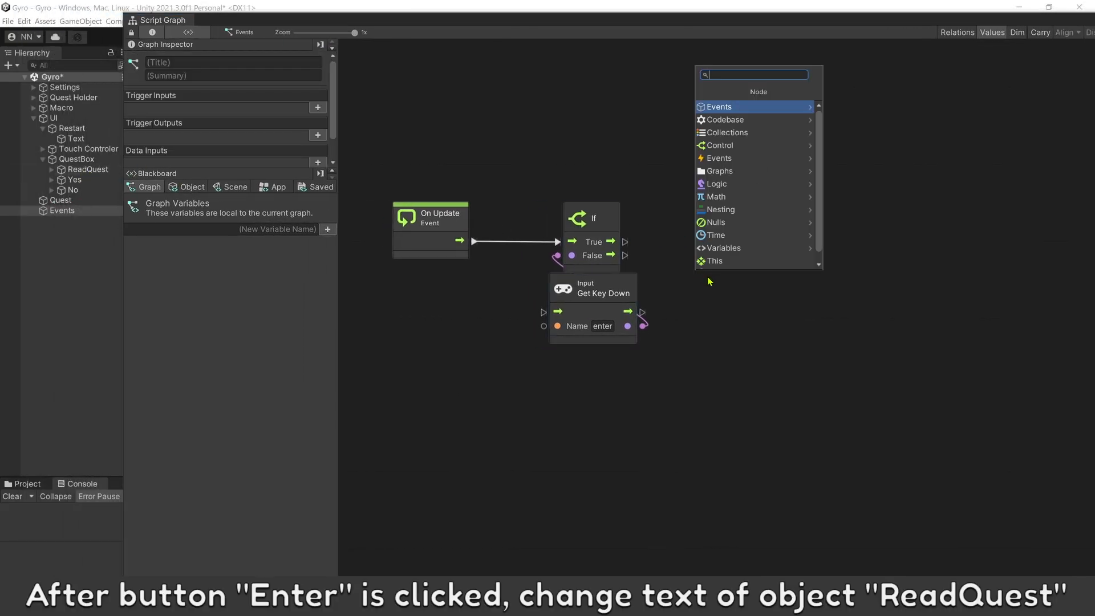
pyautogui.write('game fin')
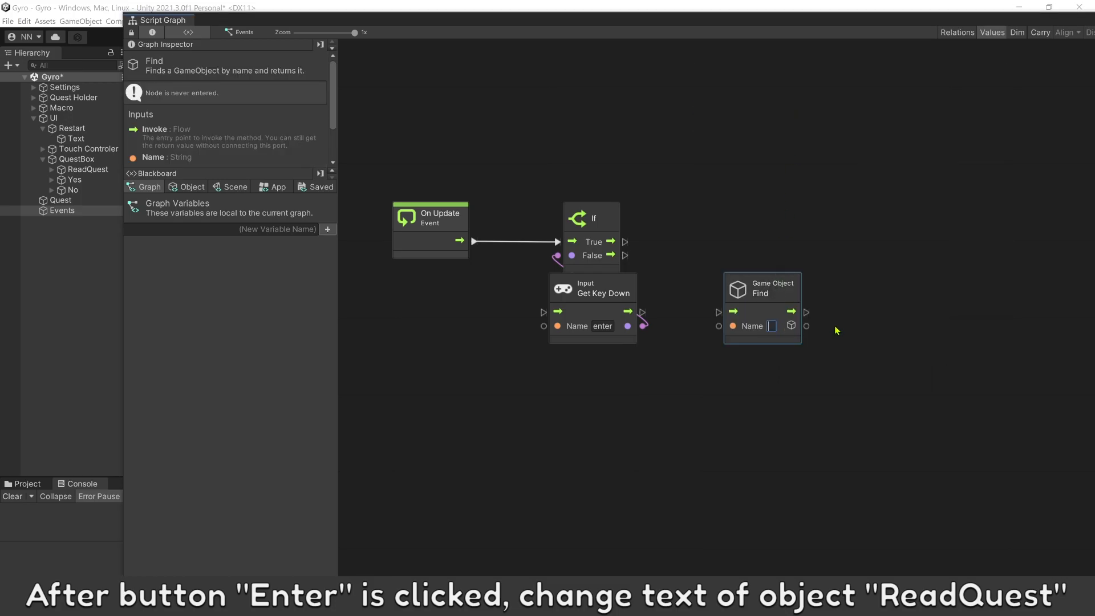
pyautogui.write('ReadQuest')
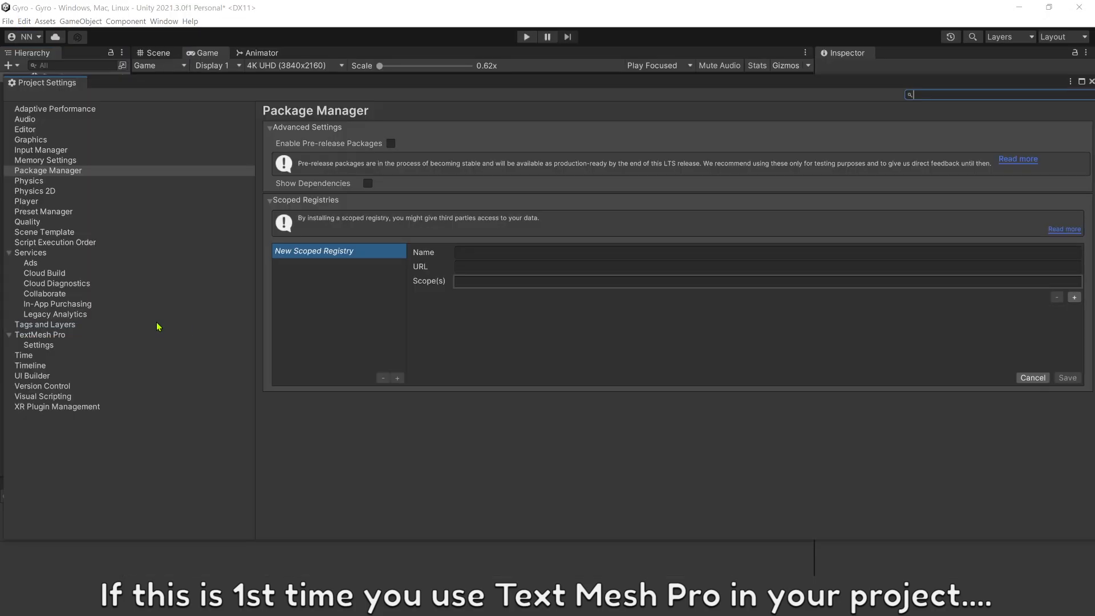
# - Add the Unity.TextMeshPro assembly to the Visual Scripting node library
pyautogui.click(43, 396)
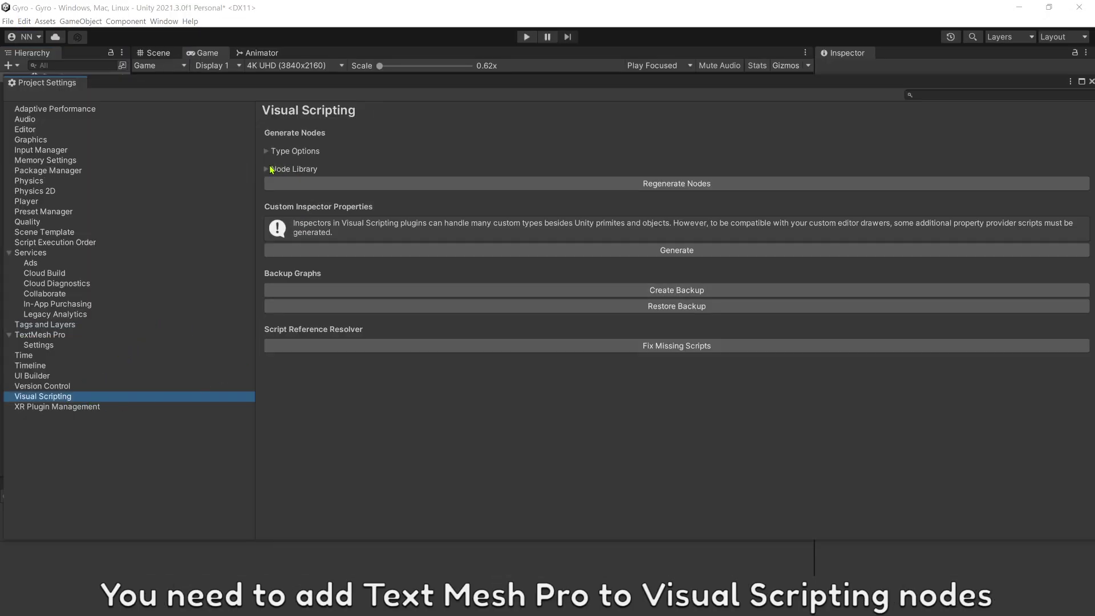
pyautogui.click(266, 169)
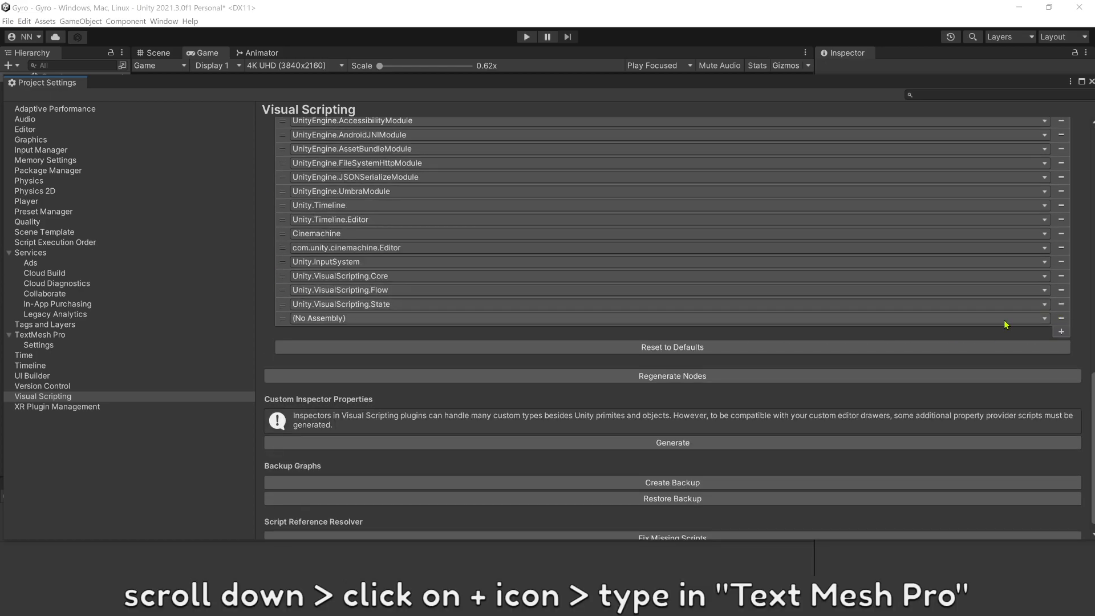
pyautogui.write('text')
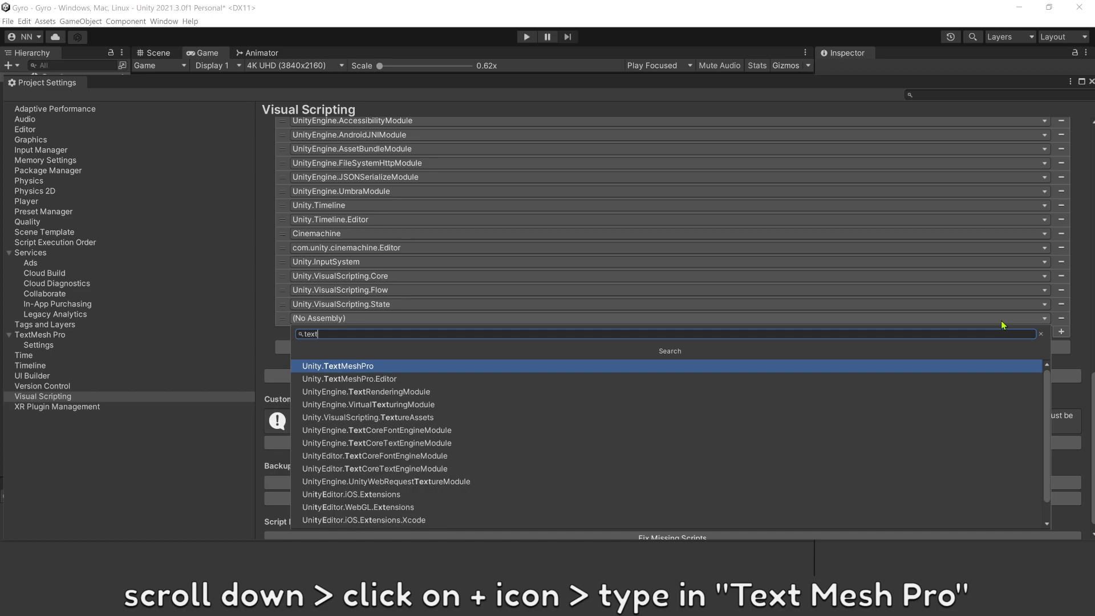
pyautogui.click(338, 365)
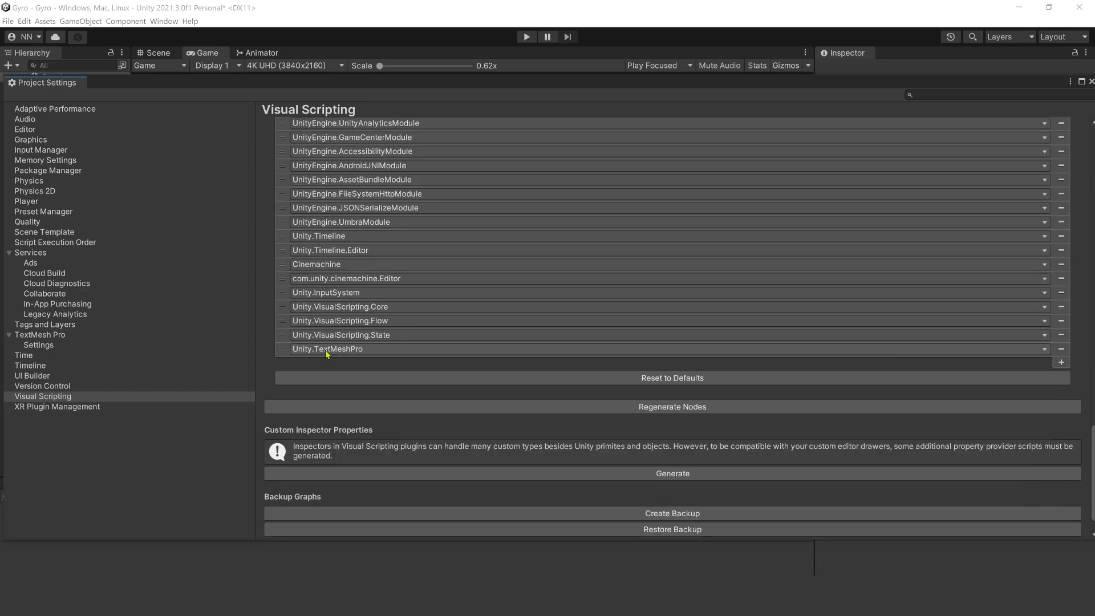
pyautogui.scroll(3)
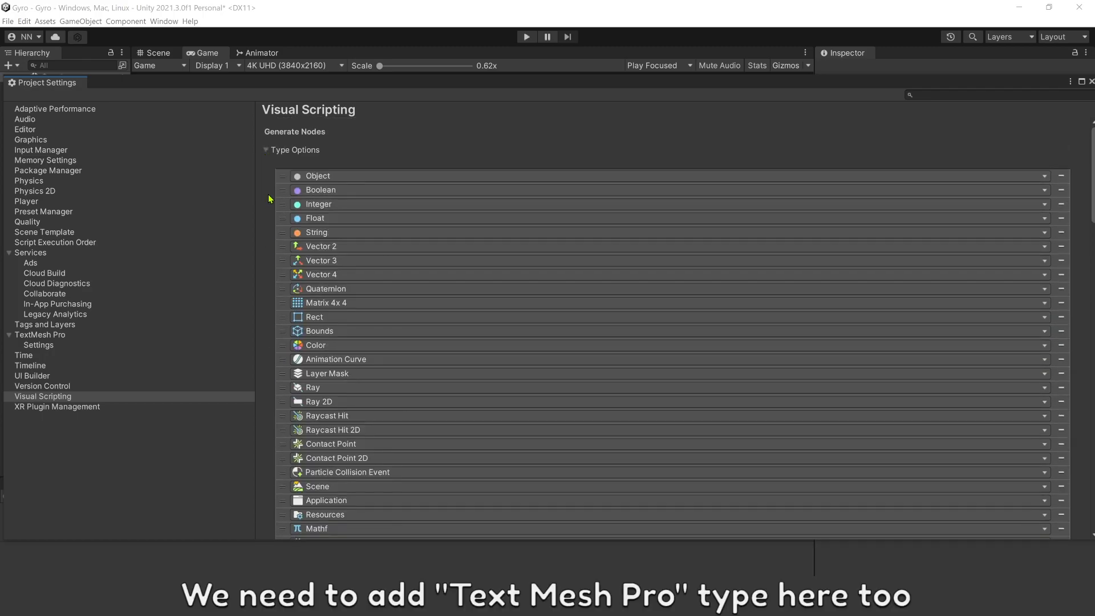
# - Add Text Mesh Pro UGUI and Text Mesh Pro to the Visual Scripting type options
pyautogui.scroll(-3)
pyautogui.write('text mesh pro')
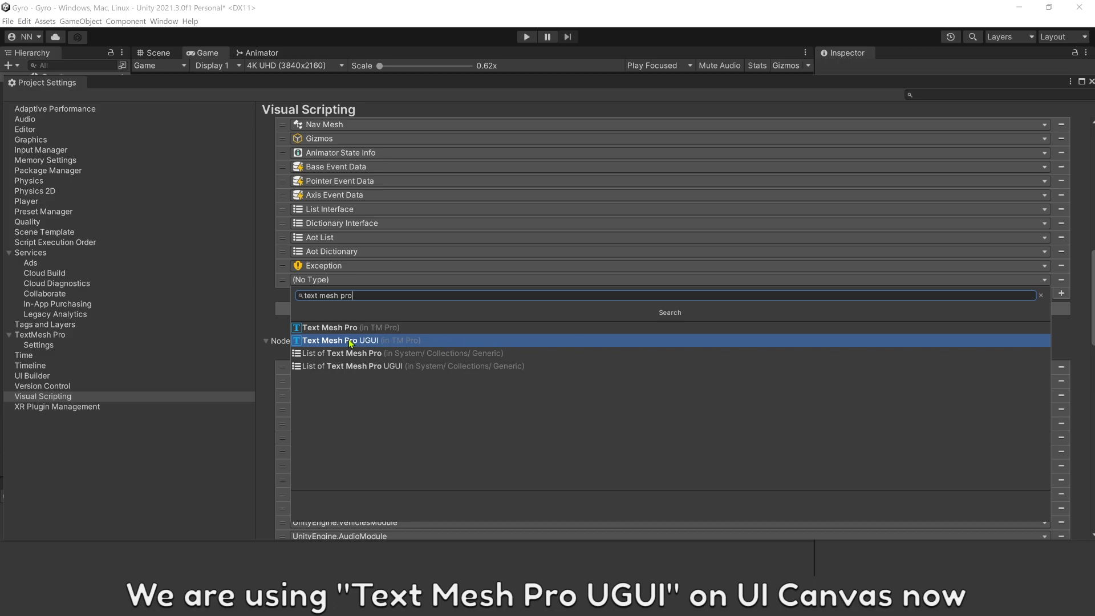
pyautogui.click(350, 340)
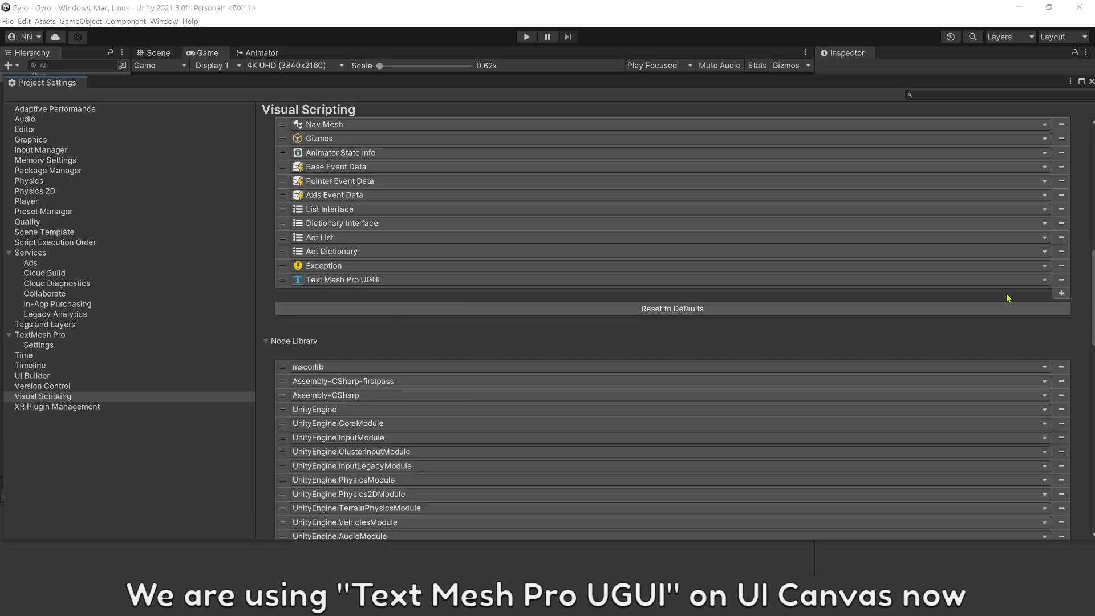
pyautogui.click(1061, 292)
pyautogui.write('text mesh')
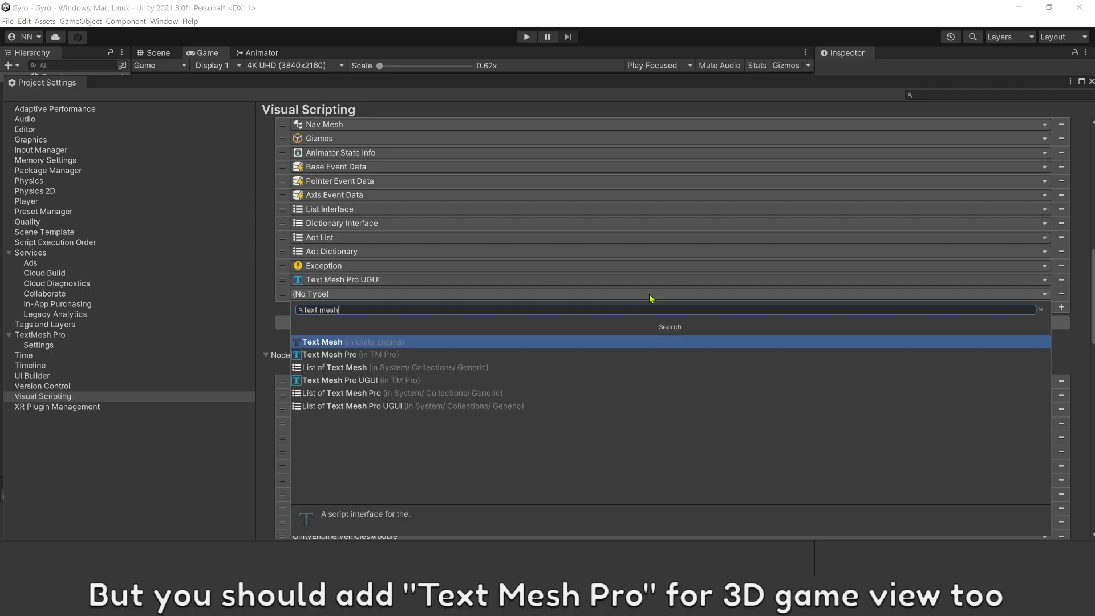
pyautogui.click(328, 354)
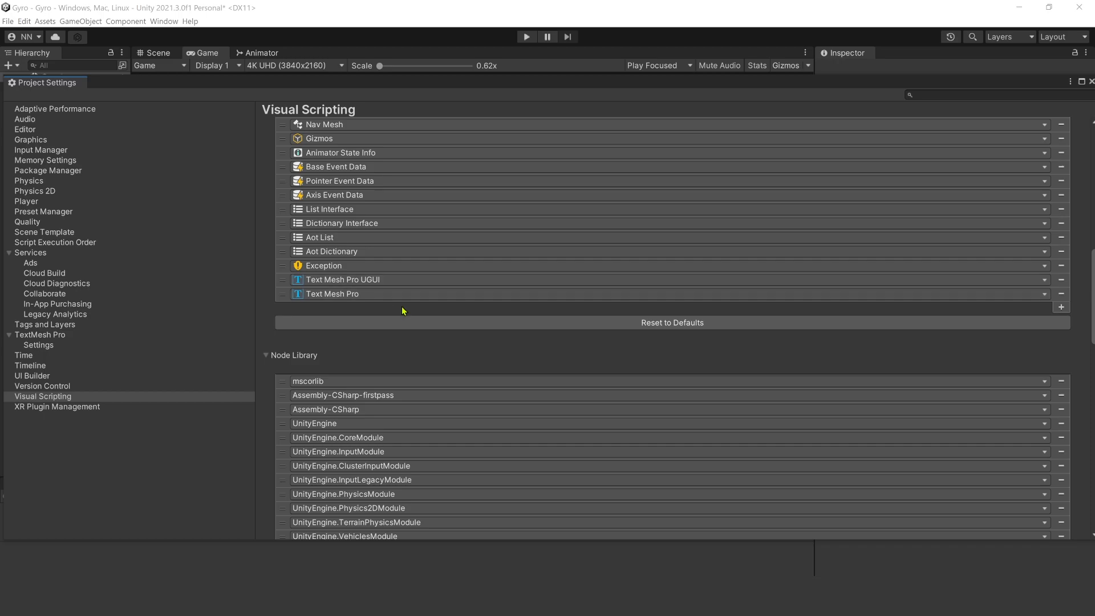
# - Collapse the node library list and regenerate the Visual Scripting nodes
pyautogui.click(267, 356)
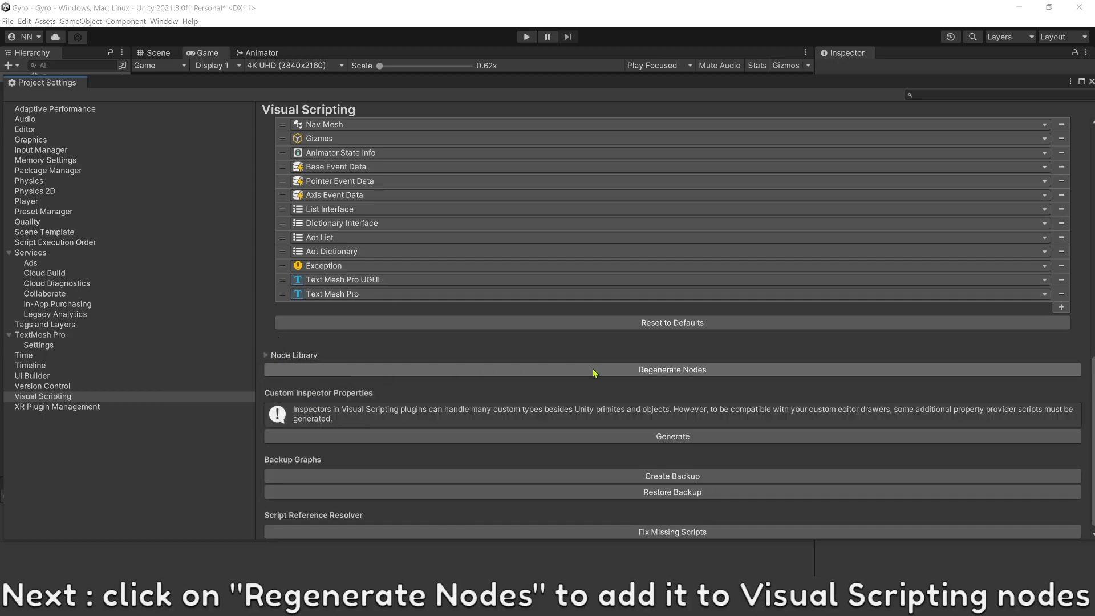
pyautogui.click(673, 369)
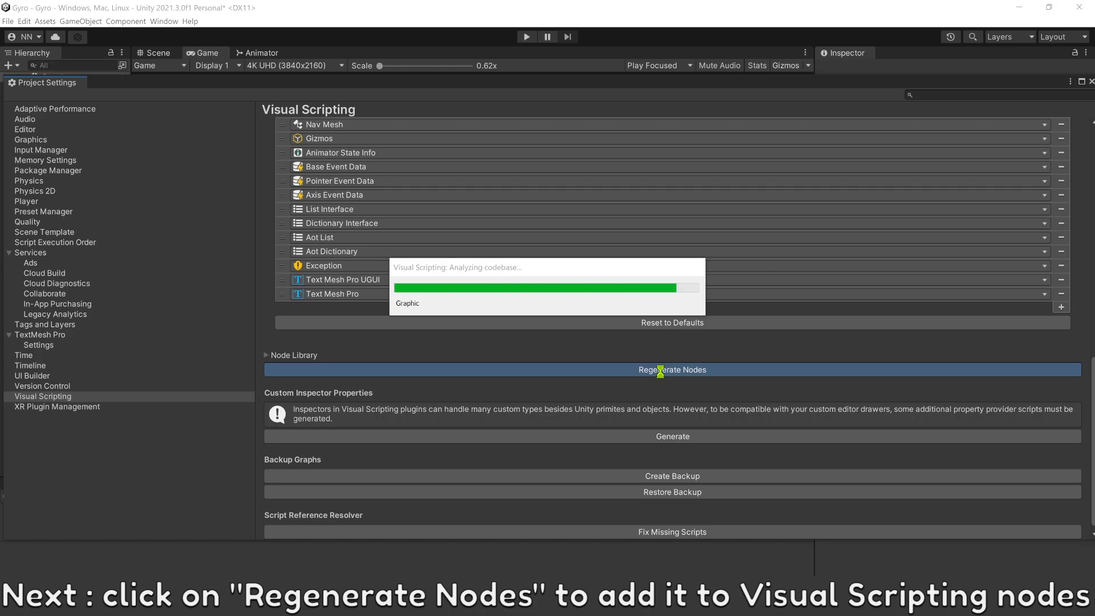
pyautogui.click(673, 369)
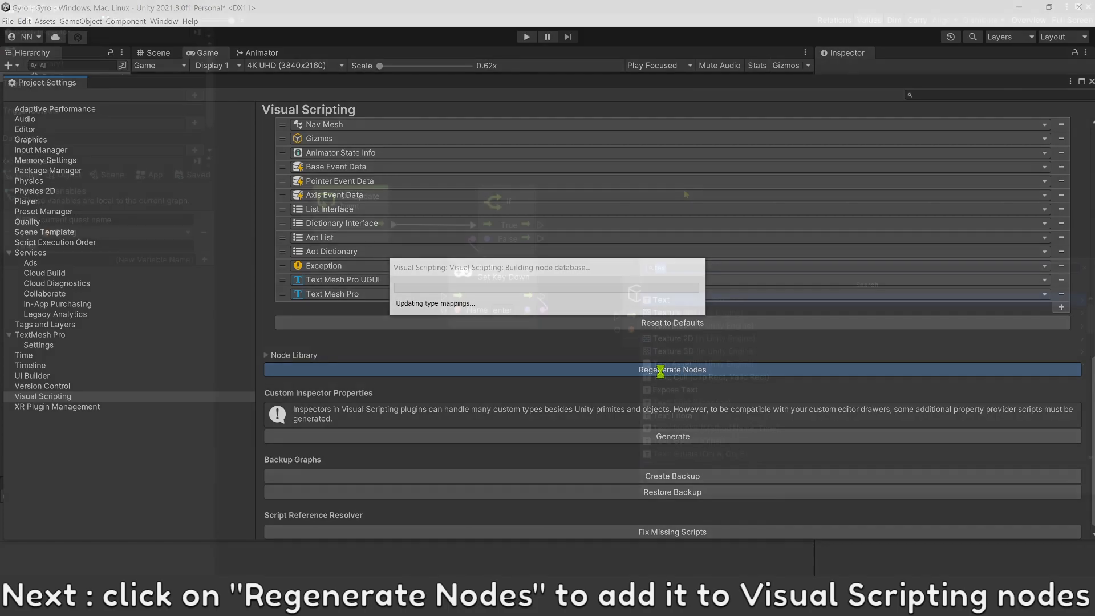
pyautogui.click(673, 370)
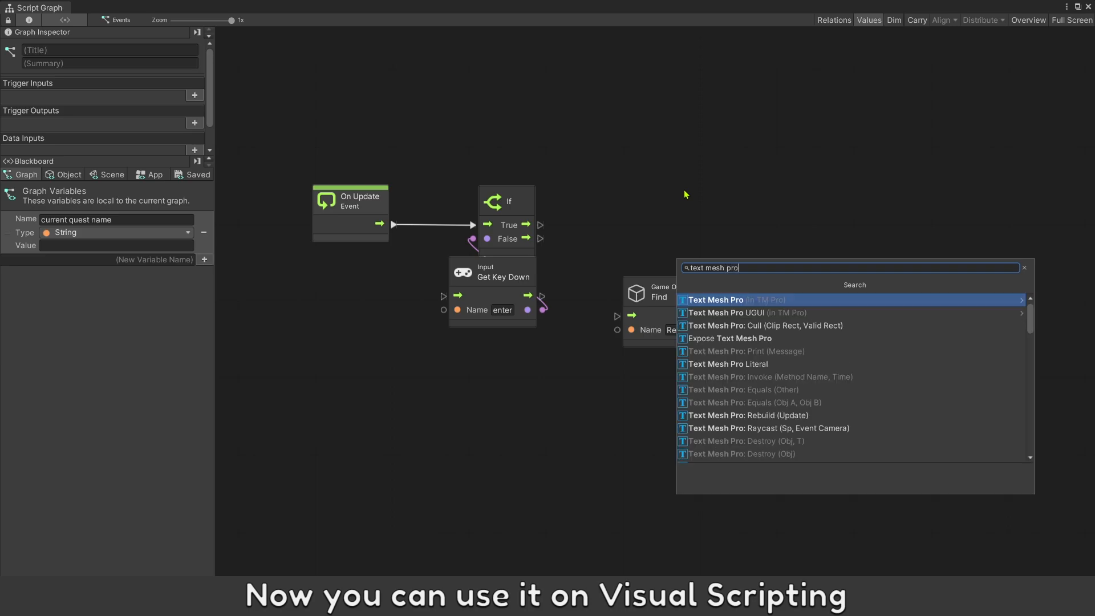
# - Add a Text Mesh Pro UGUI Set Text node on the If's true branch with text 'Hello World'
pyautogui.click(746, 313)
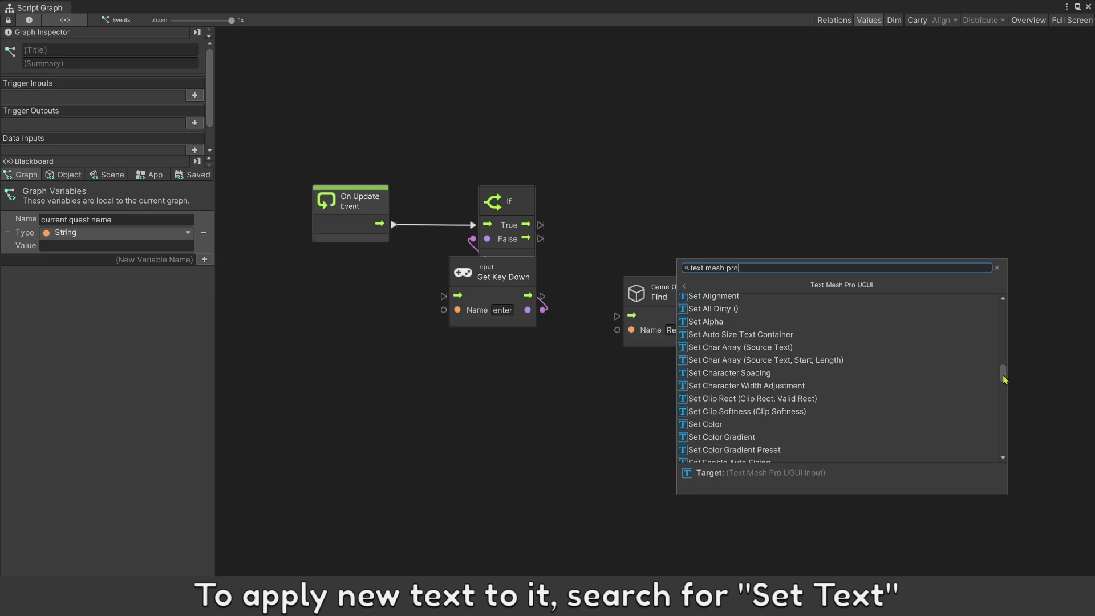
pyautogui.scroll(-3)
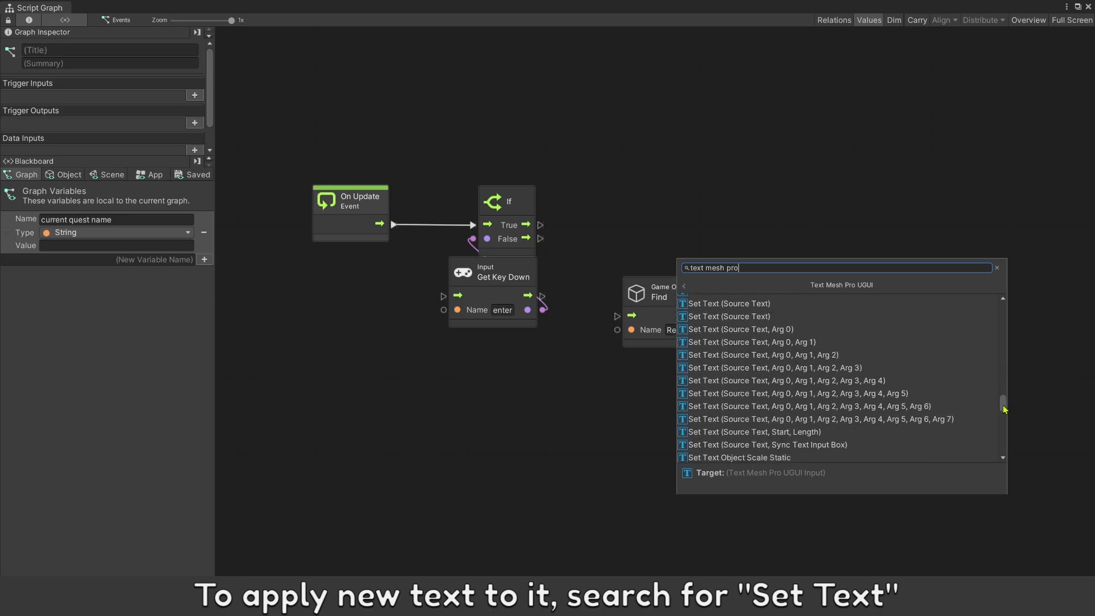
pyautogui.click(704, 348)
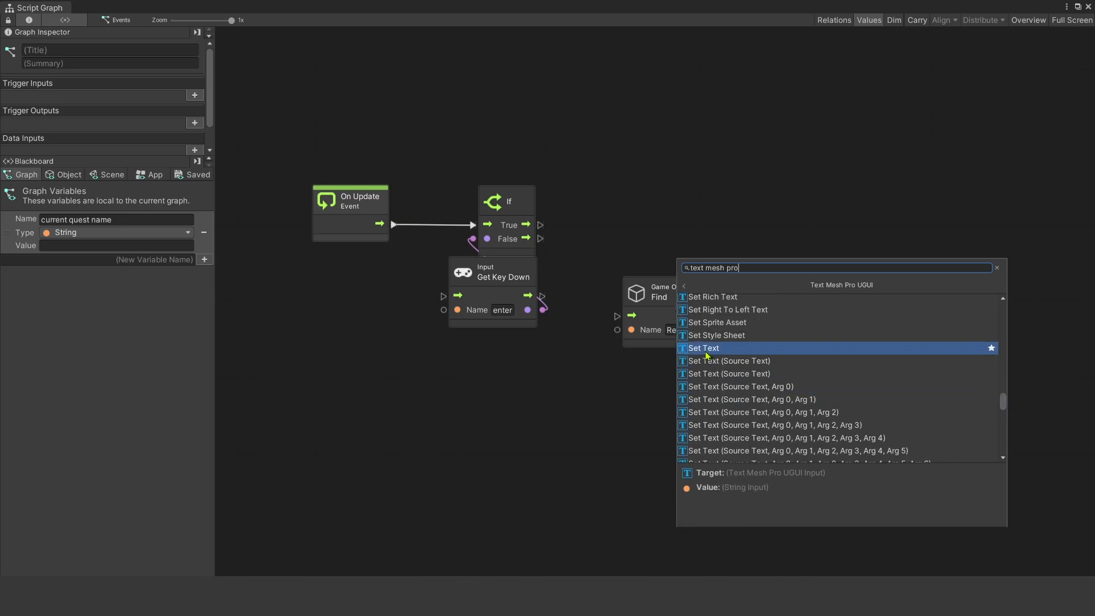
pyautogui.moveTo(732, 355)
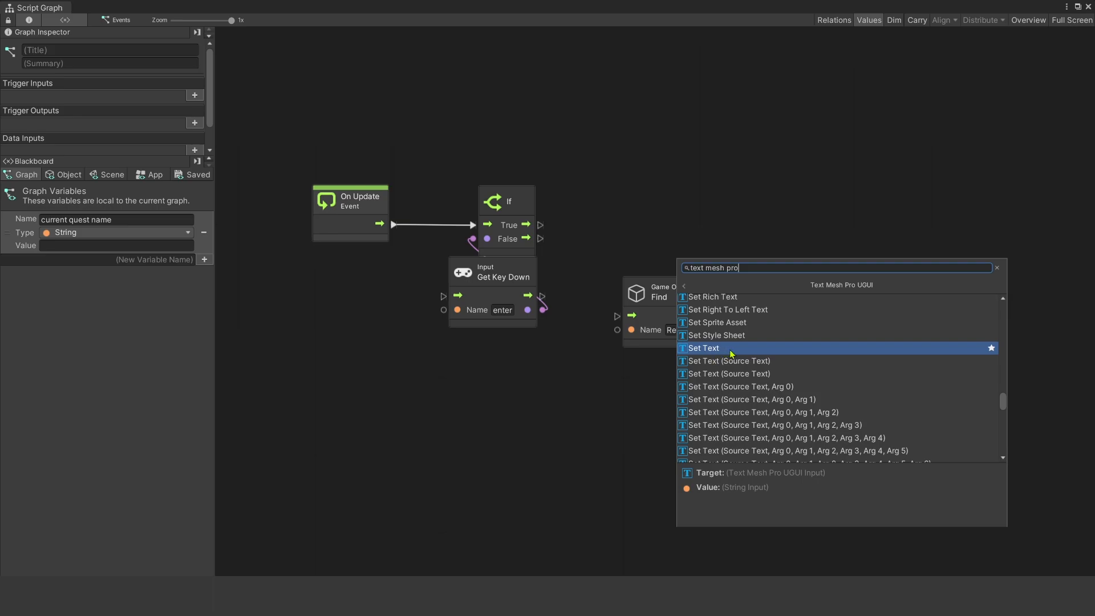
pyautogui.click(704, 348)
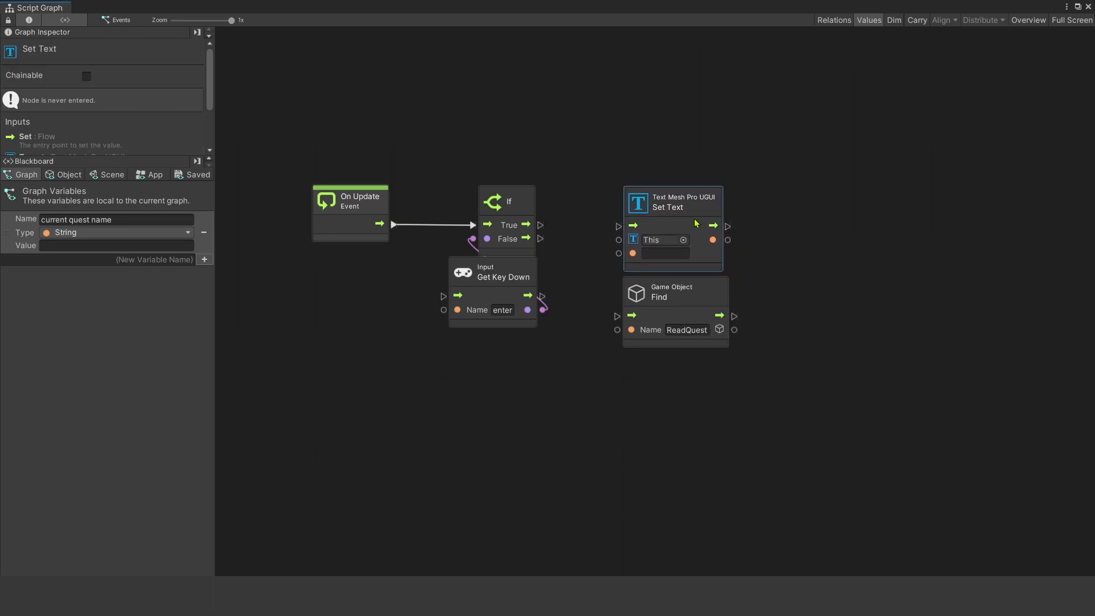
pyautogui.moveTo(735, 328); pyautogui.dragTo(618, 244)
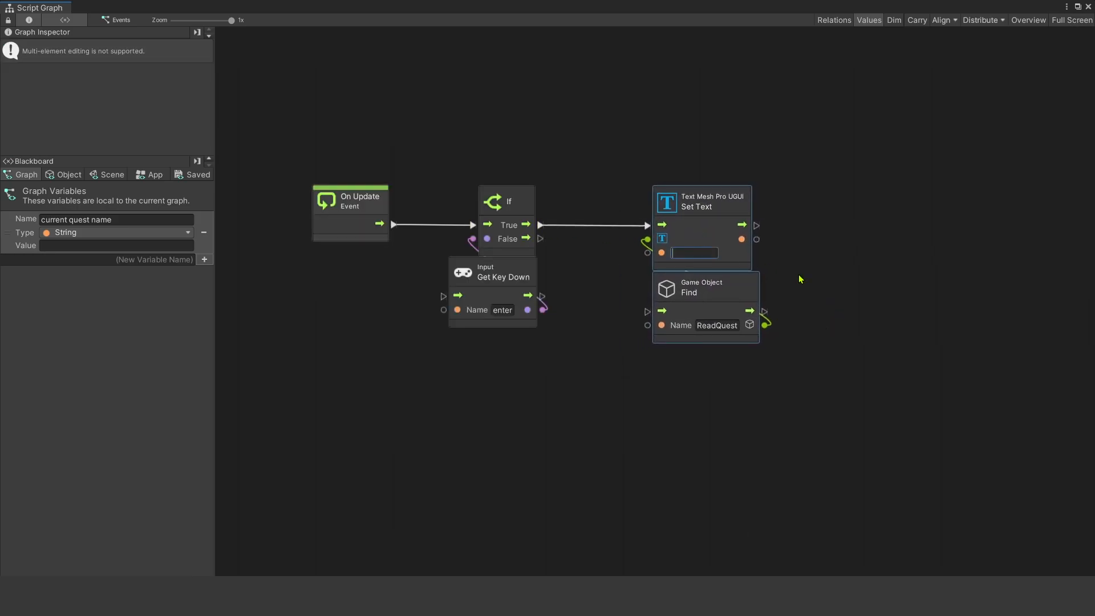
pyautogui.write('Hello Worl')
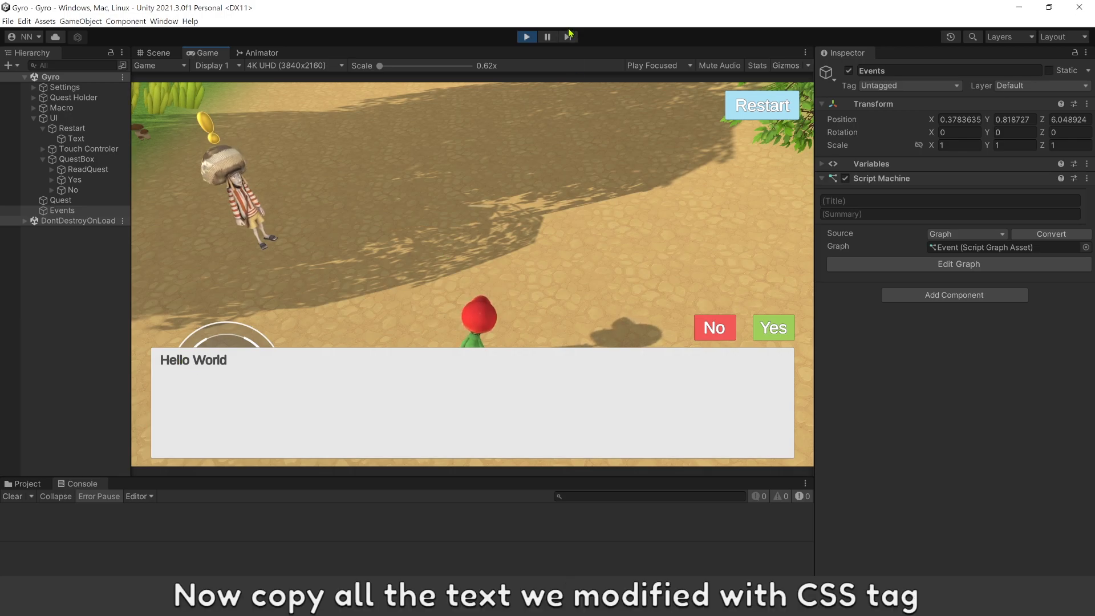
# - Change the ReadQuest TextMeshPro text to 'Hello'
pyautogui.click(88, 169)
pyautogui.write('H')
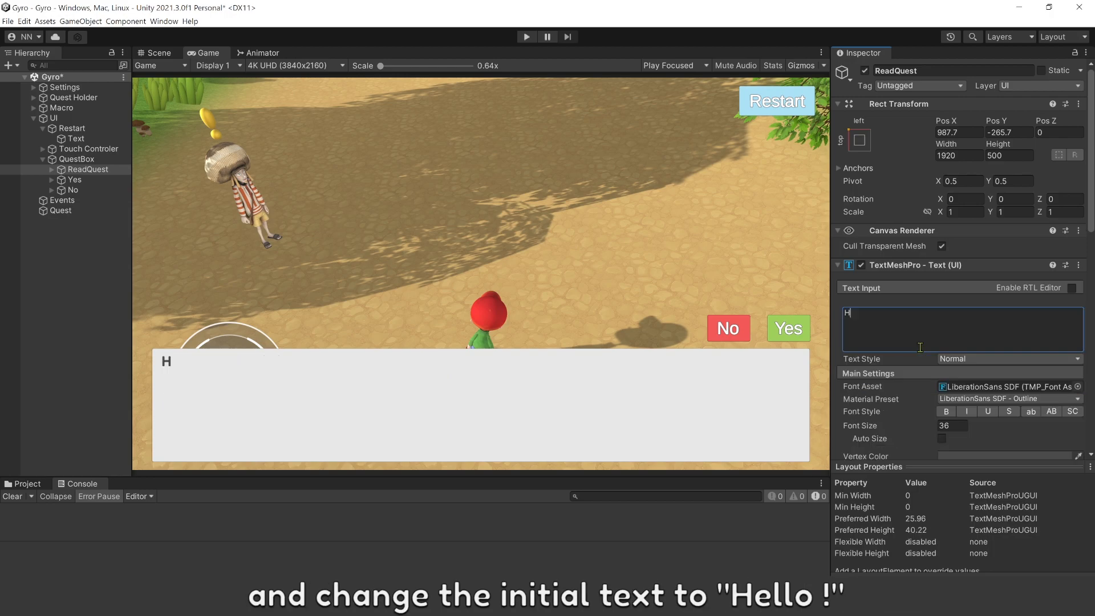
pyautogui.write('ello')
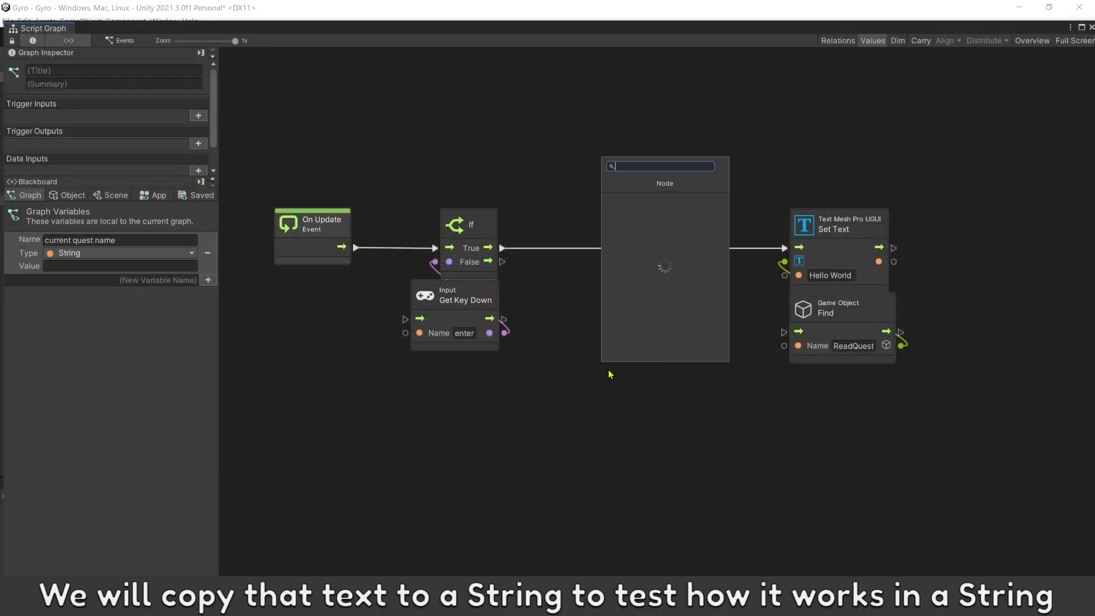
# - Add a String literal node with the tagged quest text feeding Set Text's value
pyautogui.write('string lit')
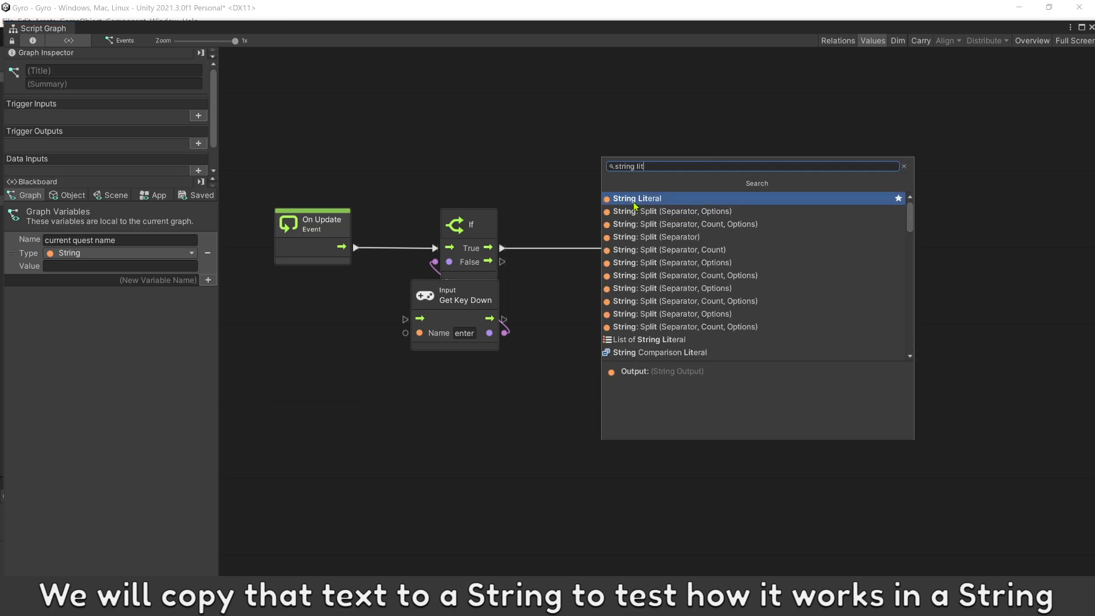
pyautogui.click(636, 199)
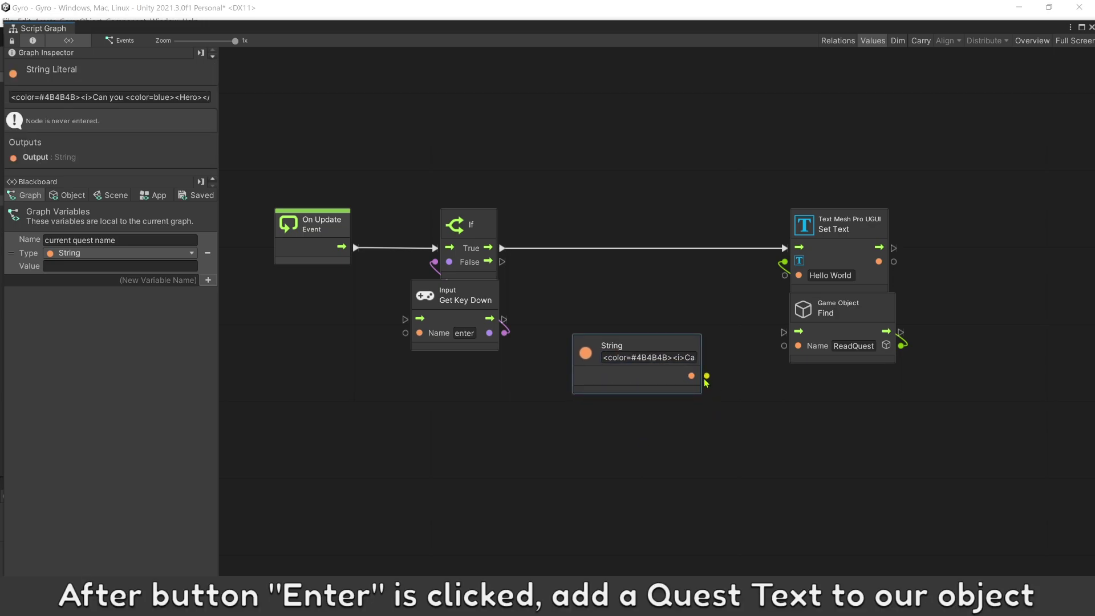
pyautogui.moveTo(692, 376); pyautogui.dragTo(783, 275)
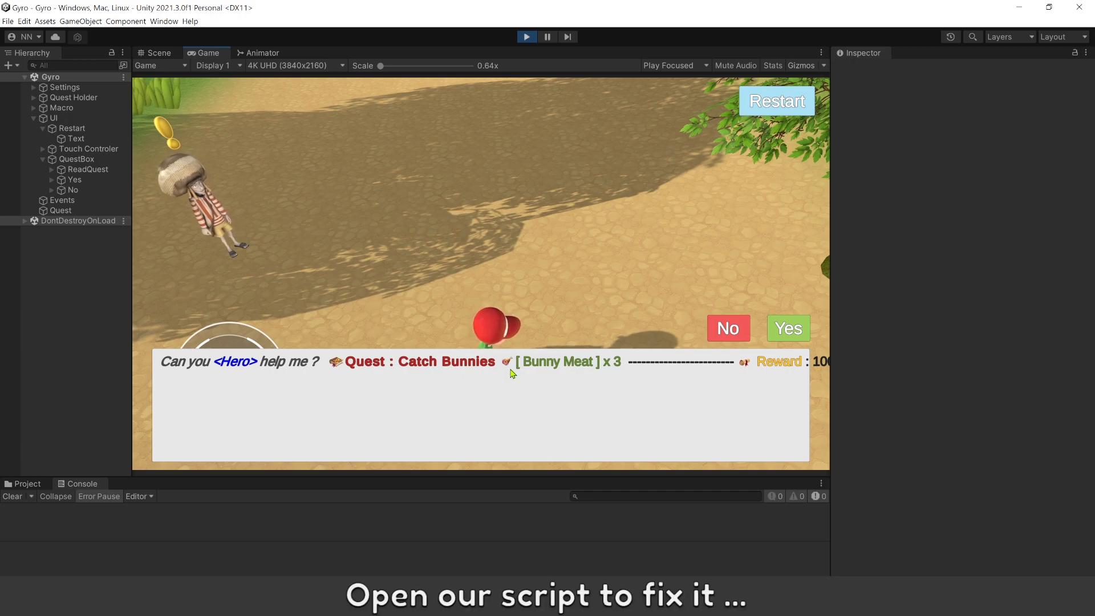
pyautogui.moveTo(516, 142)
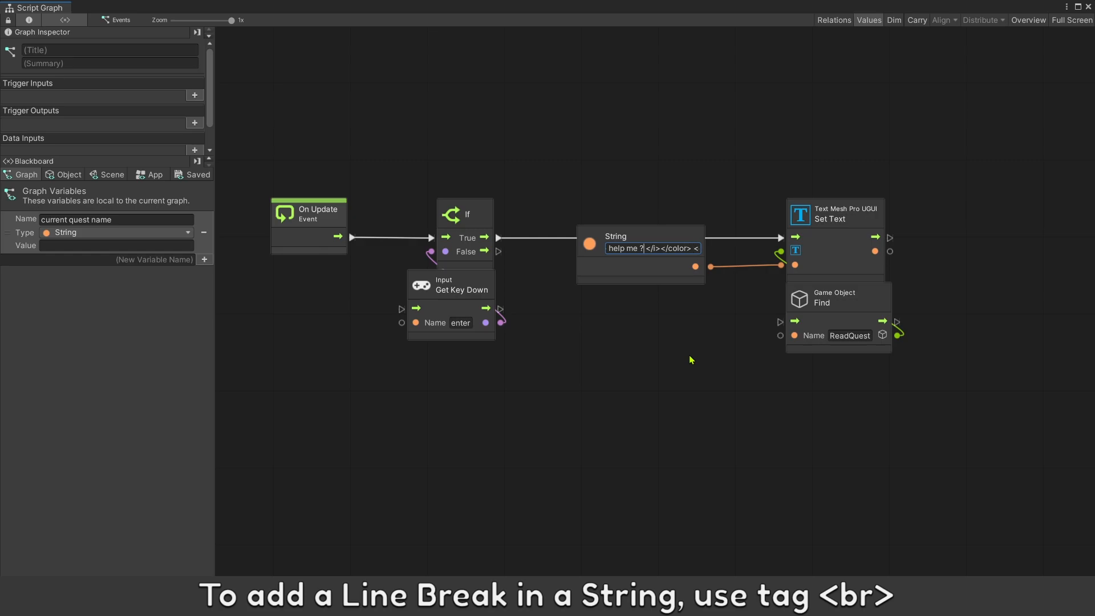
# - Insert a <br> tag after 'help me ?' and a sprite tag named MagicBo in the quest string
pyautogui.write('<br><')
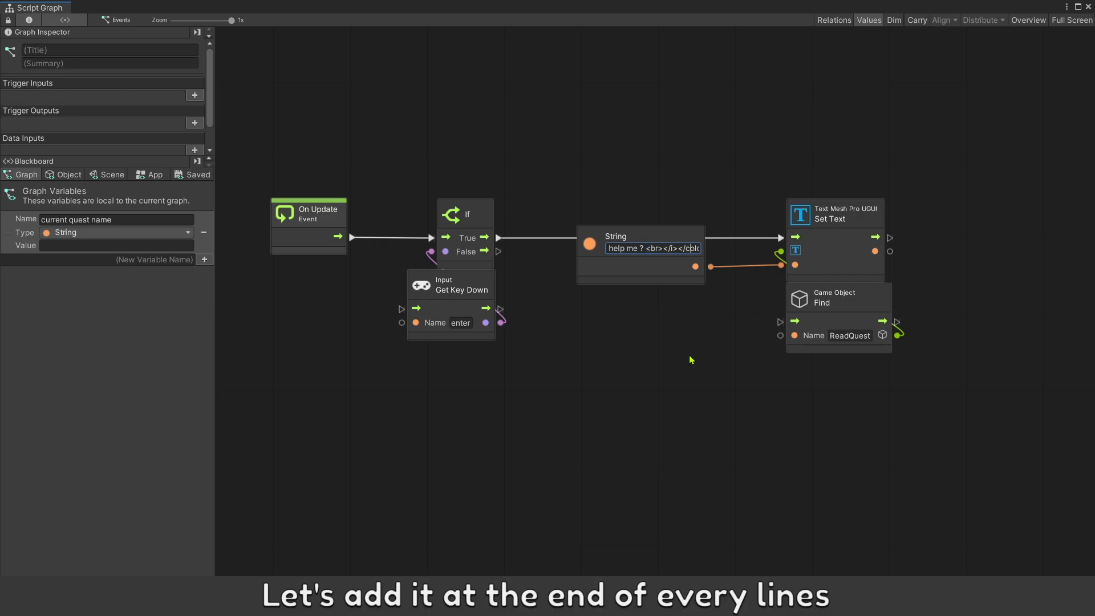
pyautogui.write('s-Sprite" name=MagicBo')
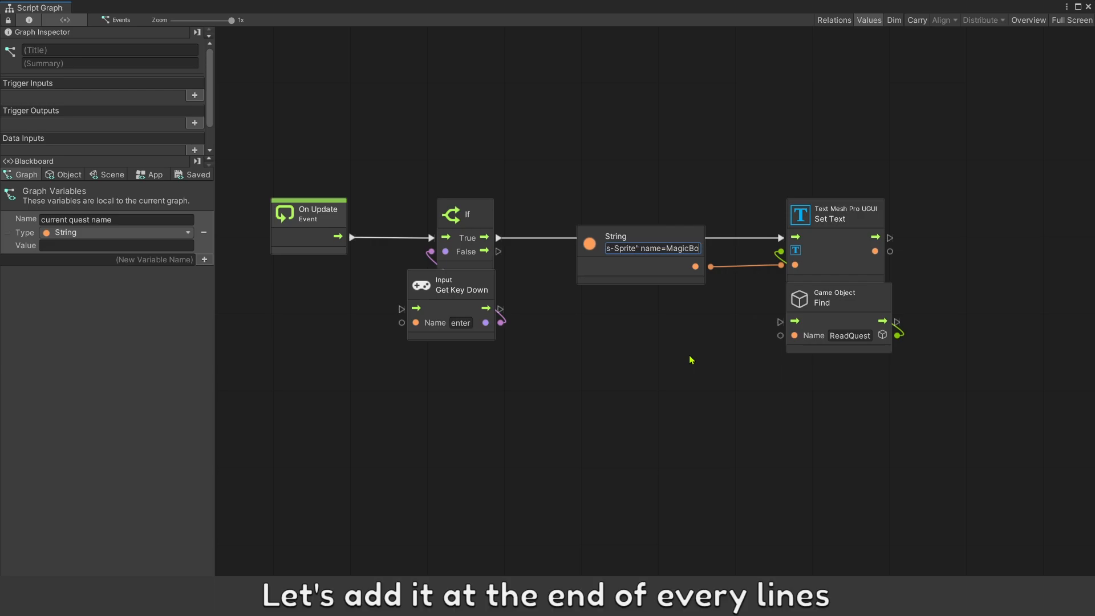